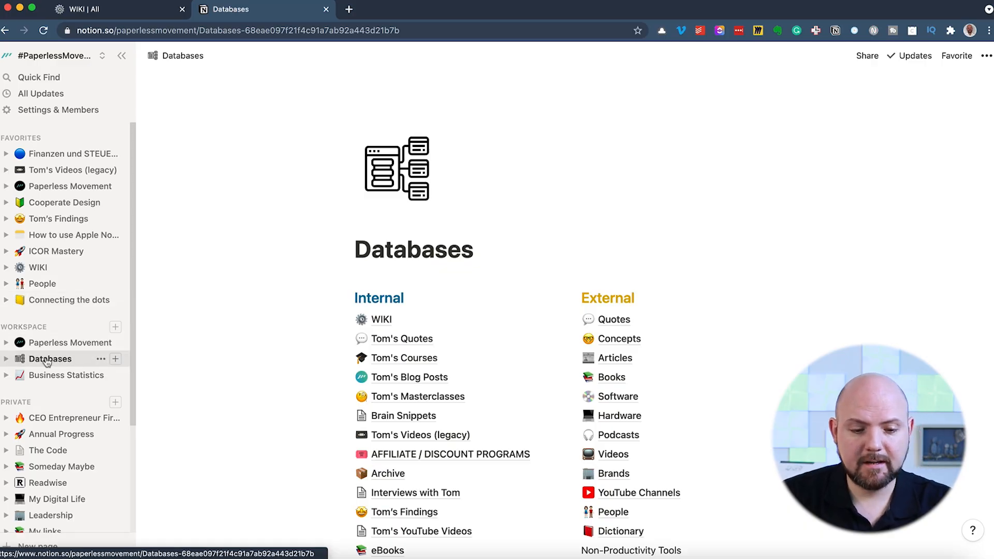
# Open the Software database and browse its 62 tools like ClickUp, Asana and Todoist.
pyautogui.scroll(-3)
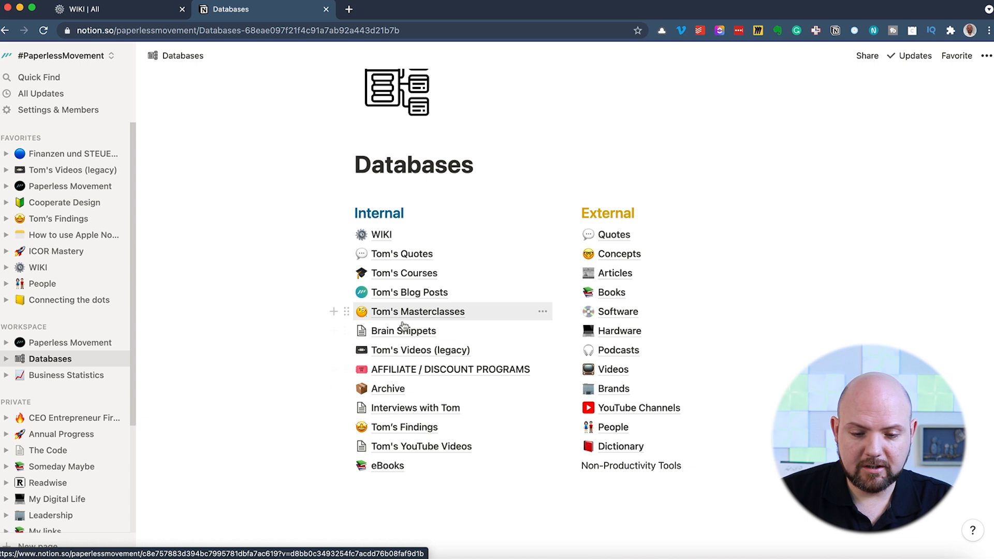
pyautogui.moveTo(420, 350)
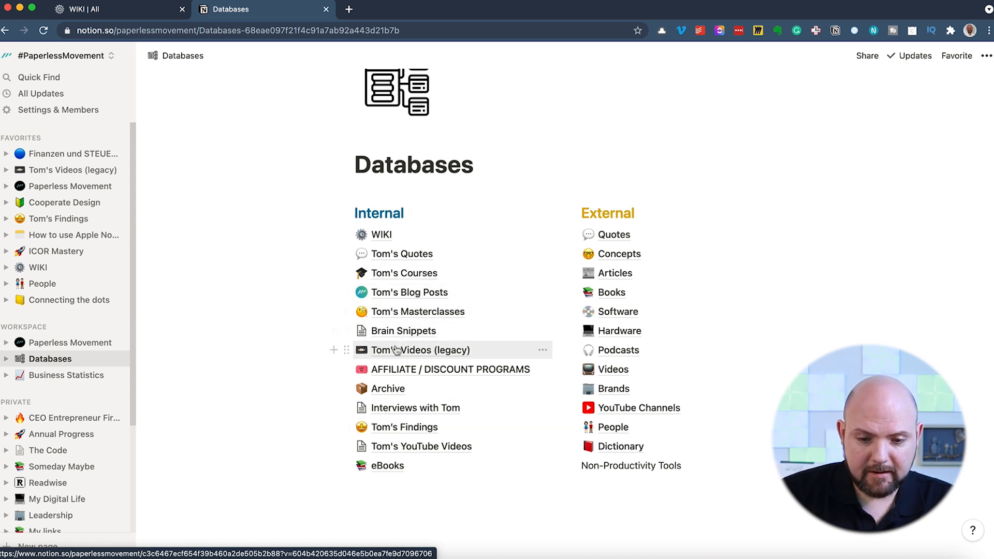
pyautogui.moveTo(409, 292)
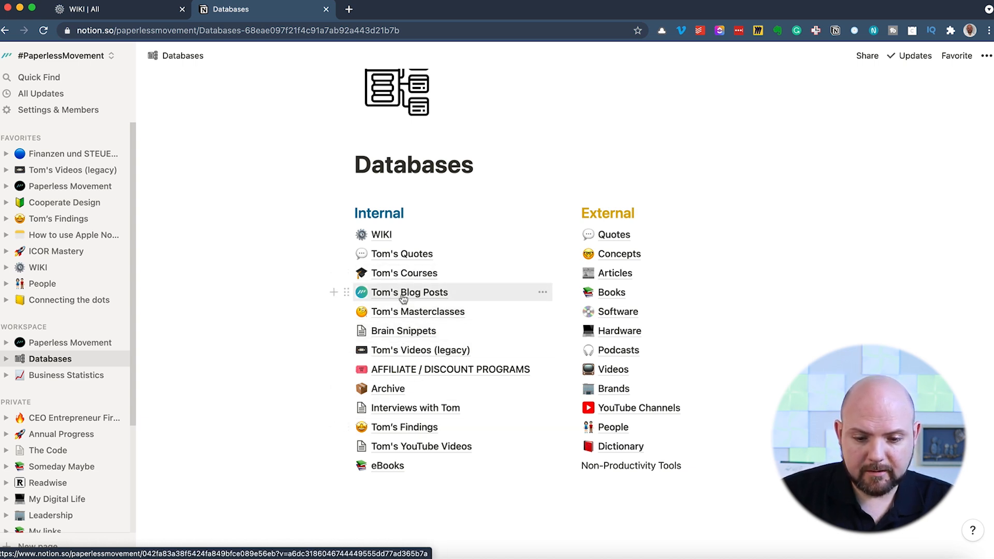
pyautogui.click(618, 311)
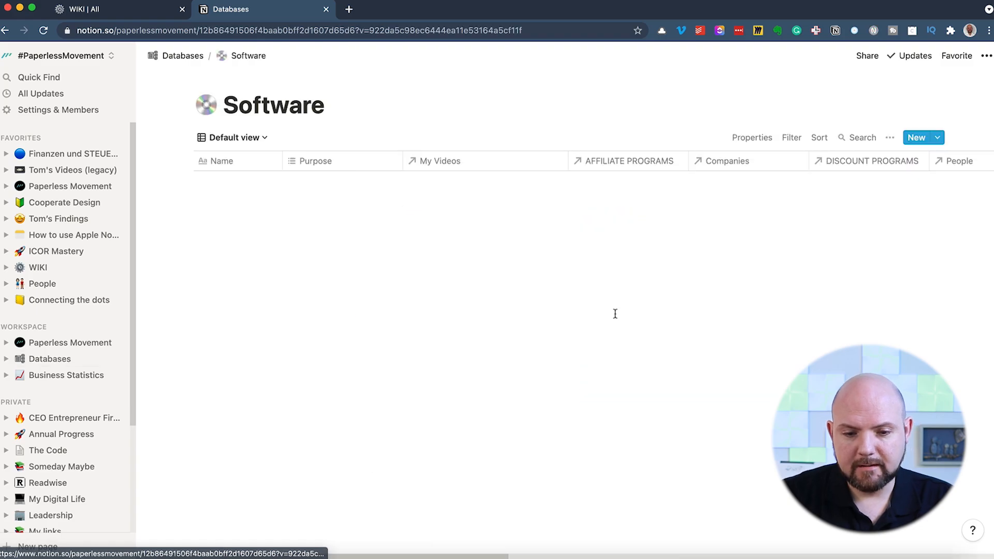
pyautogui.scroll(-3)
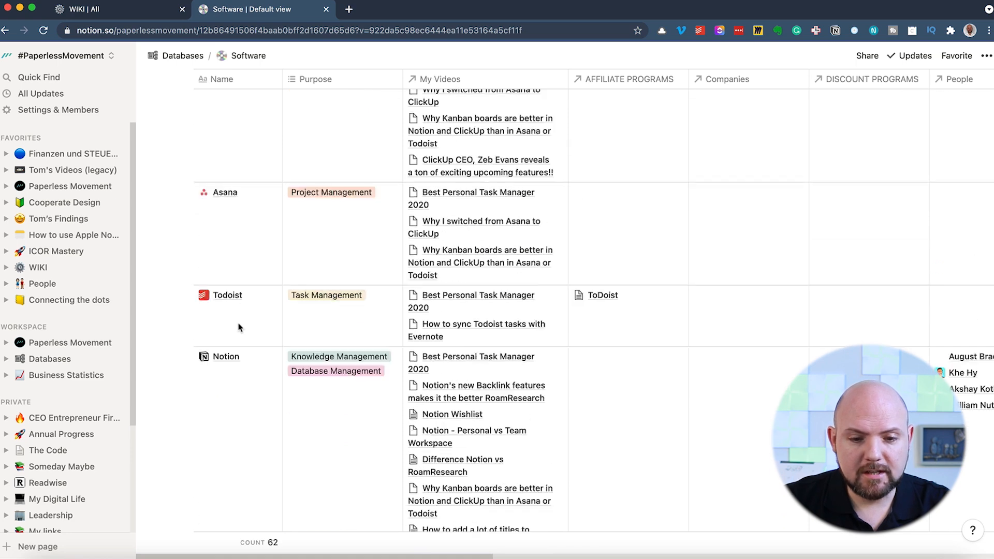
pyautogui.scroll(3)
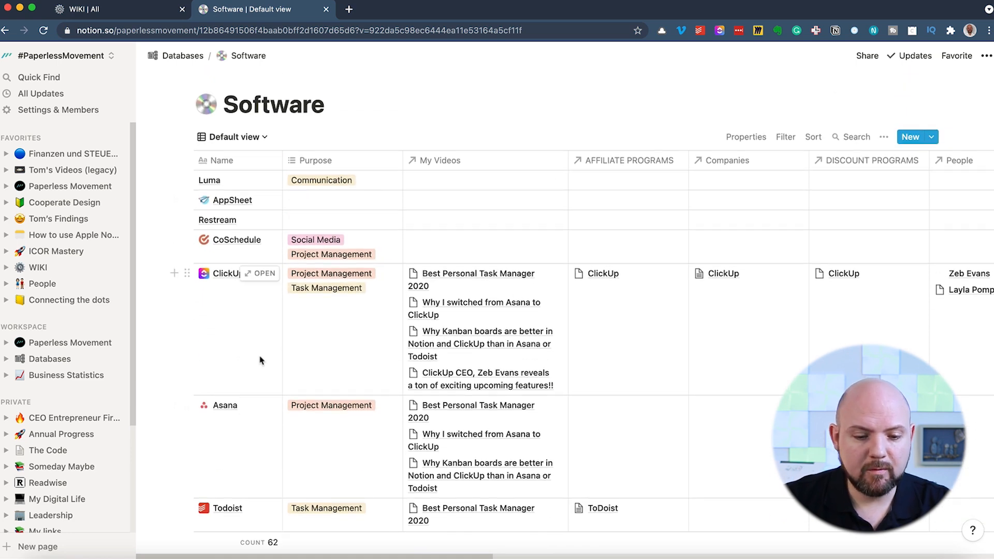
pyautogui.scroll(-3)
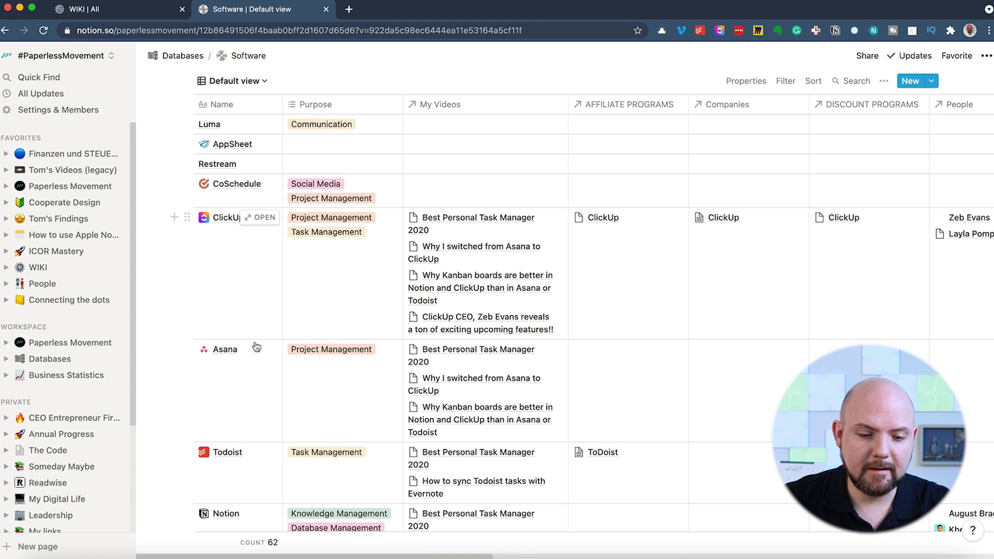
# Open the Notion entry as a peek page and show its My Videos production statuses.
pyautogui.click(225, 513)
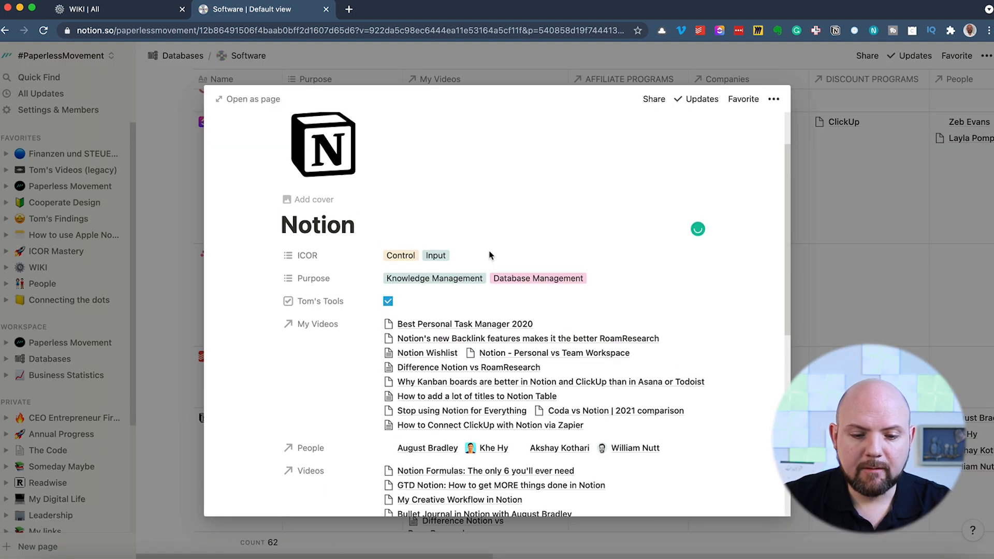
pyautogui.scroll(3)
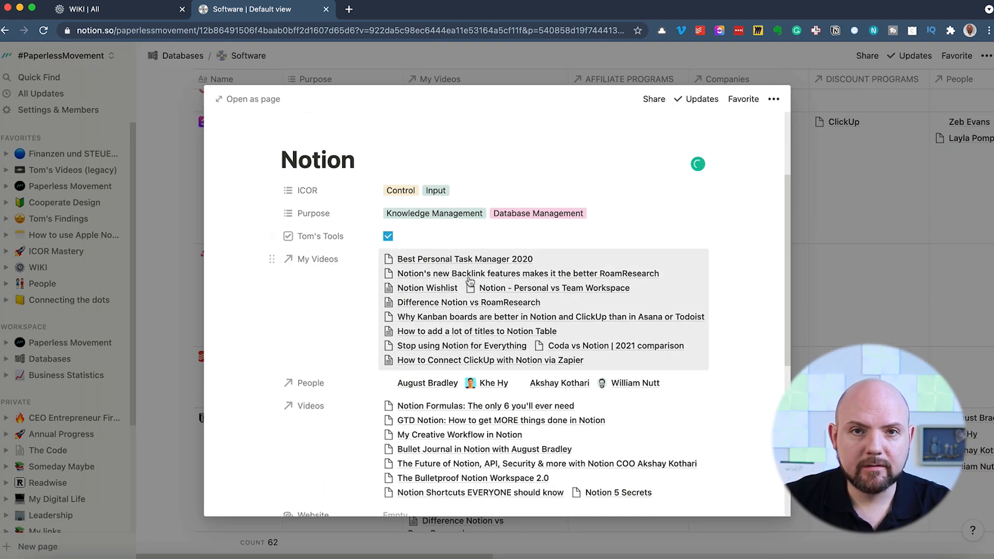
pyautogui.moveTo(292, 405)
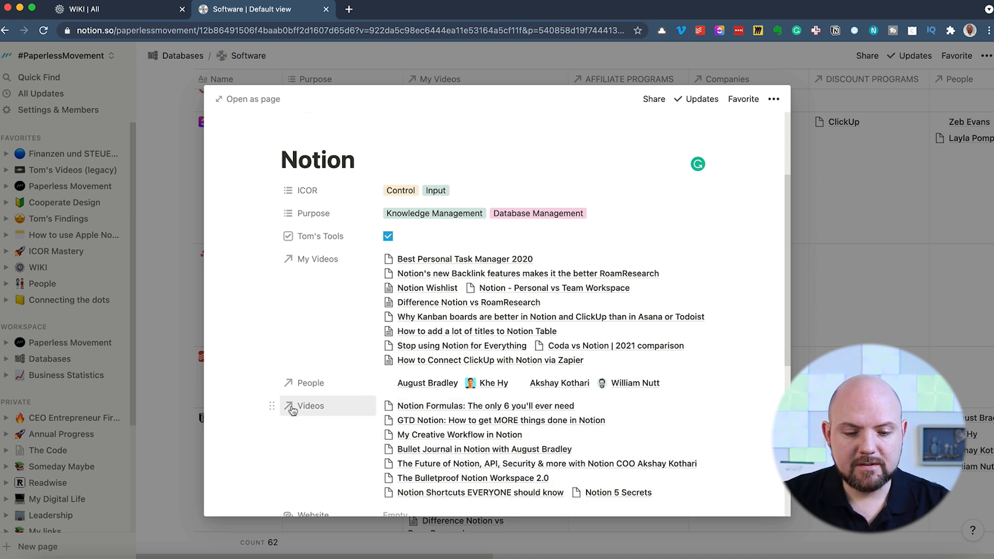
pyautogui.moveTo(310, 449)
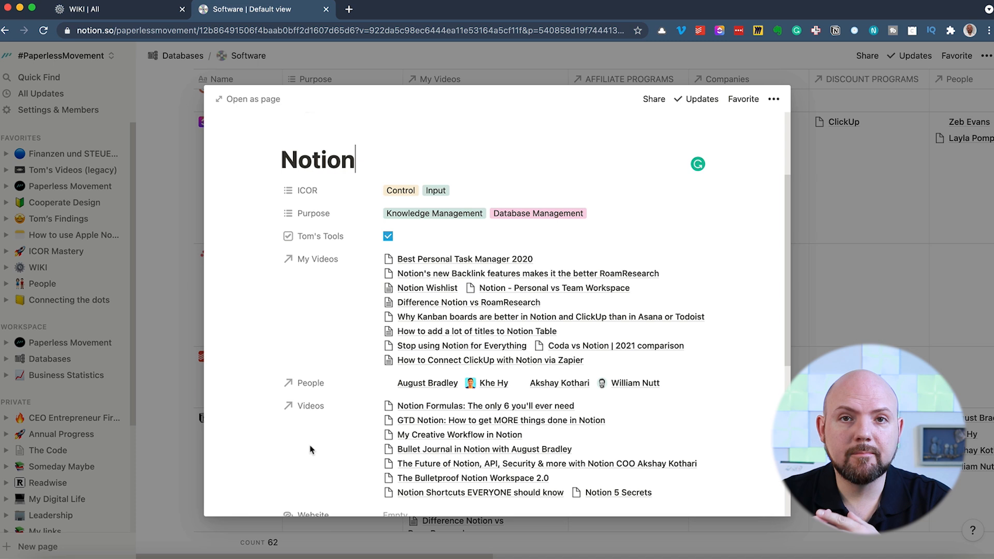
pyautogui.moveTo(456, 331)
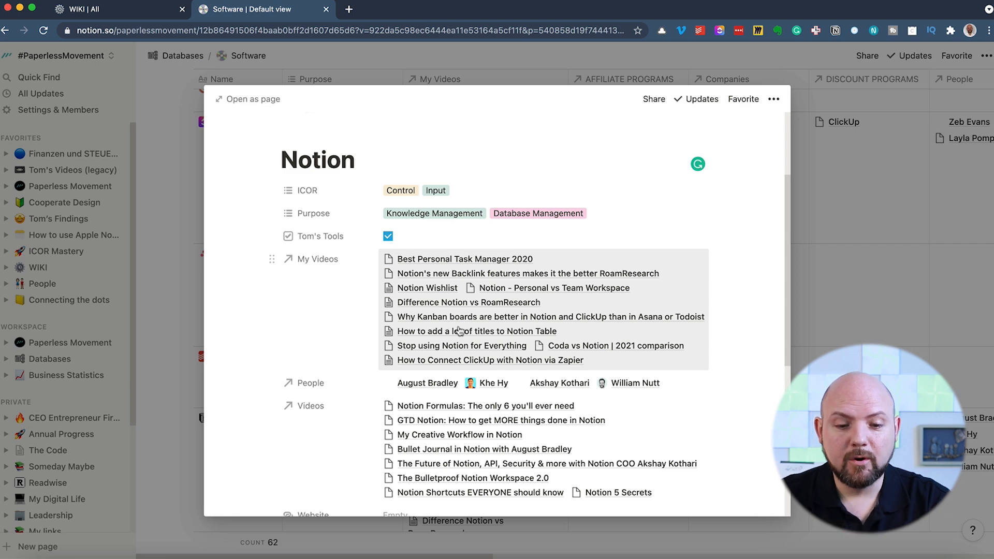
pyautogui.click(316, 259)
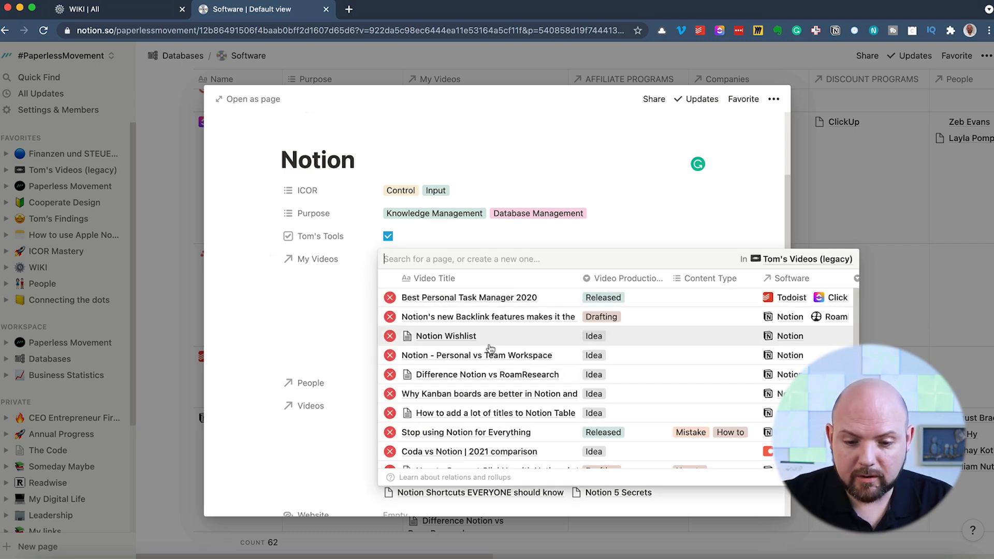
pyautogui.moveTo(510, 383)
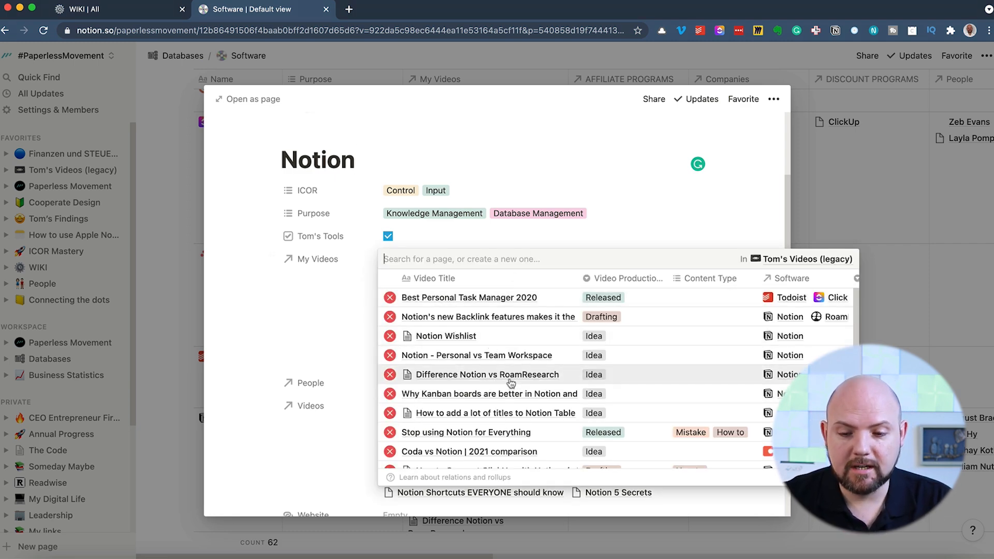
# Visit the 'Difference Notion vs RoamResearch' video page, then follow its Software link back to Notion.
pyautogui.click(483, 374)
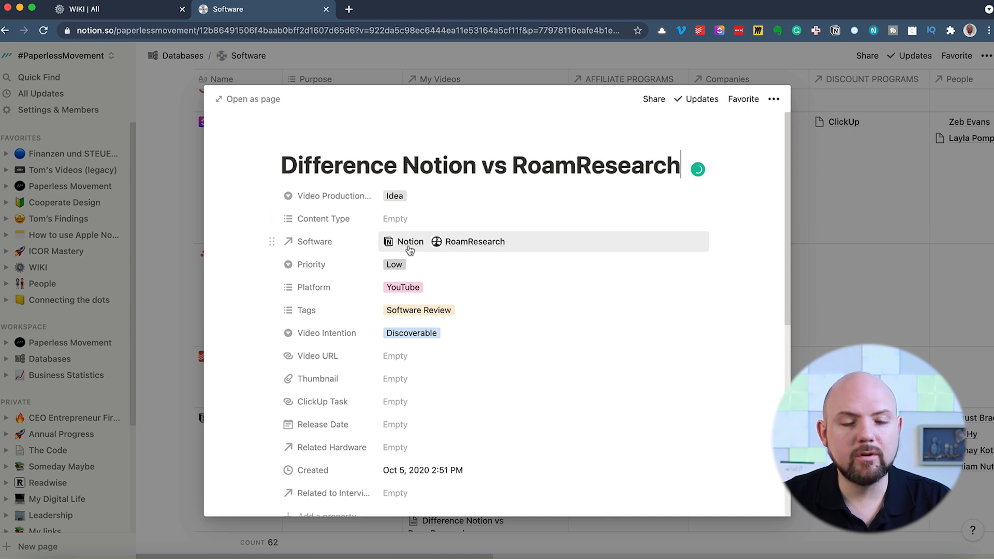
pyautogui.moveTo(471, 247)
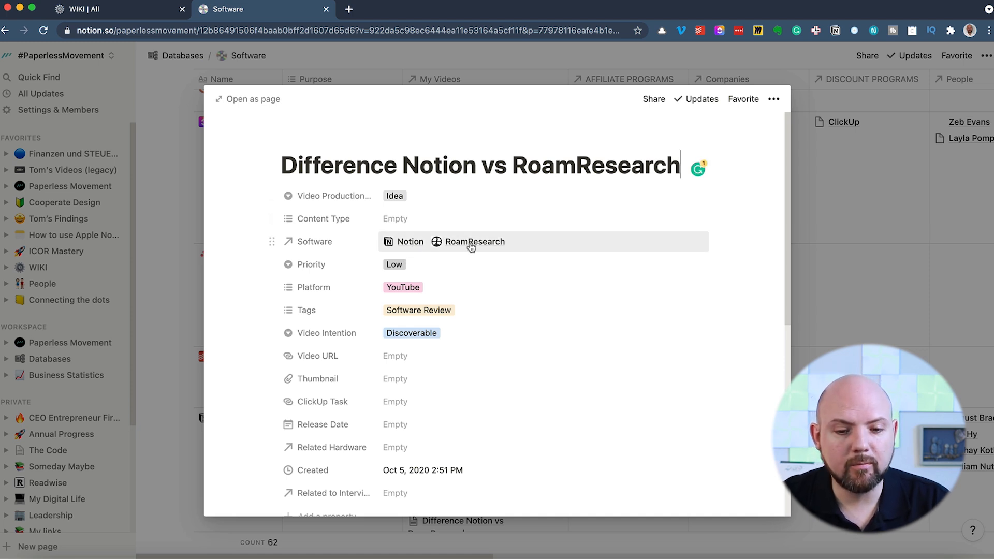
pyautogui.click(474, 241)
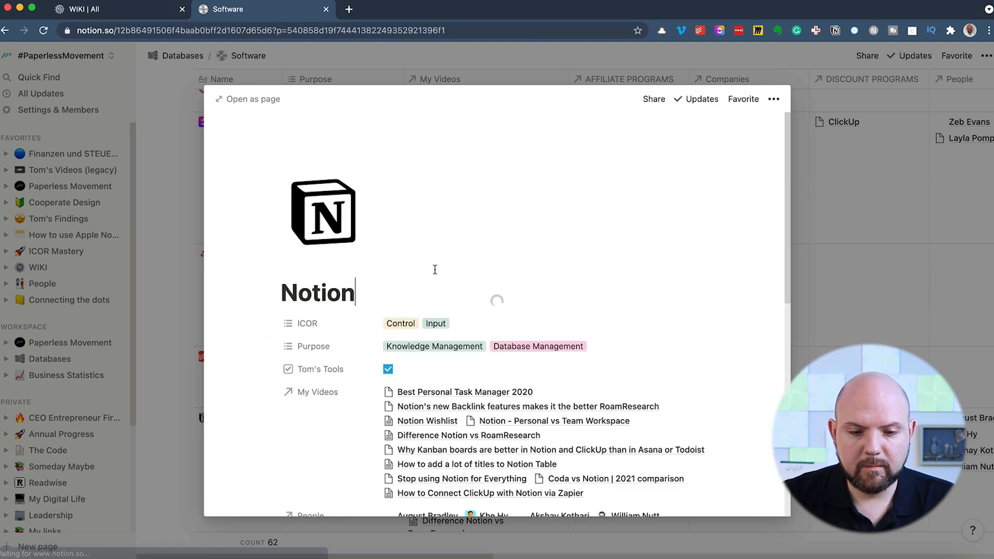
# Scroll the Notion entry down to its Videos relation of linked tutorial videos.
pyautogui.scroll(-3)
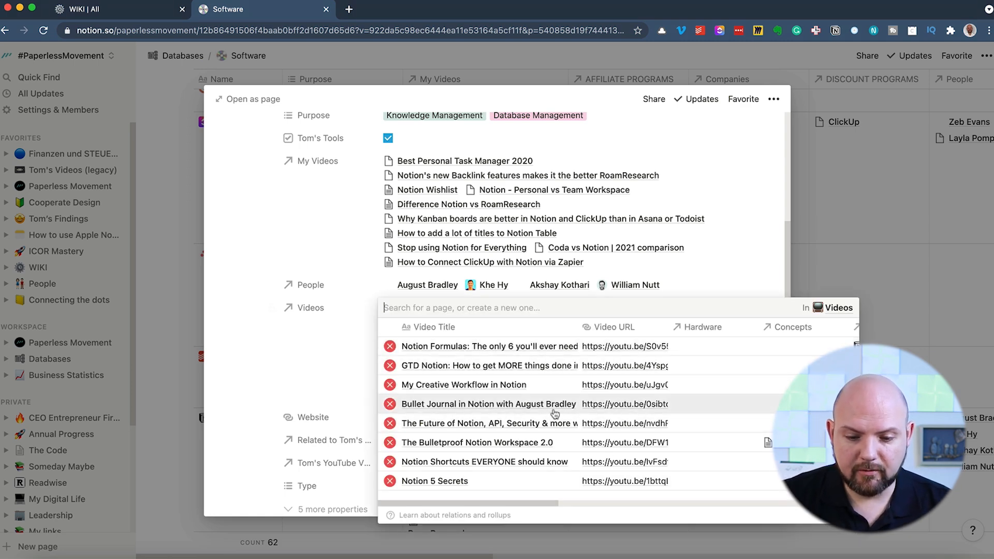
pyautogui.moveTo(497, 446)
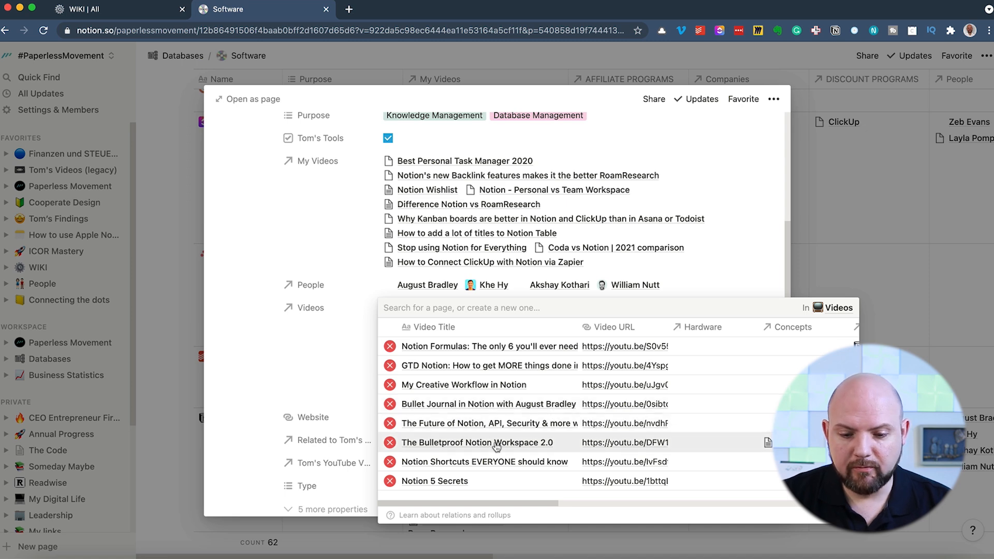
# Open 'The Bulletproof Notion Workspace 2.0' video page and check its YouTube Channel relation.
pyautogui.click(477, 441)
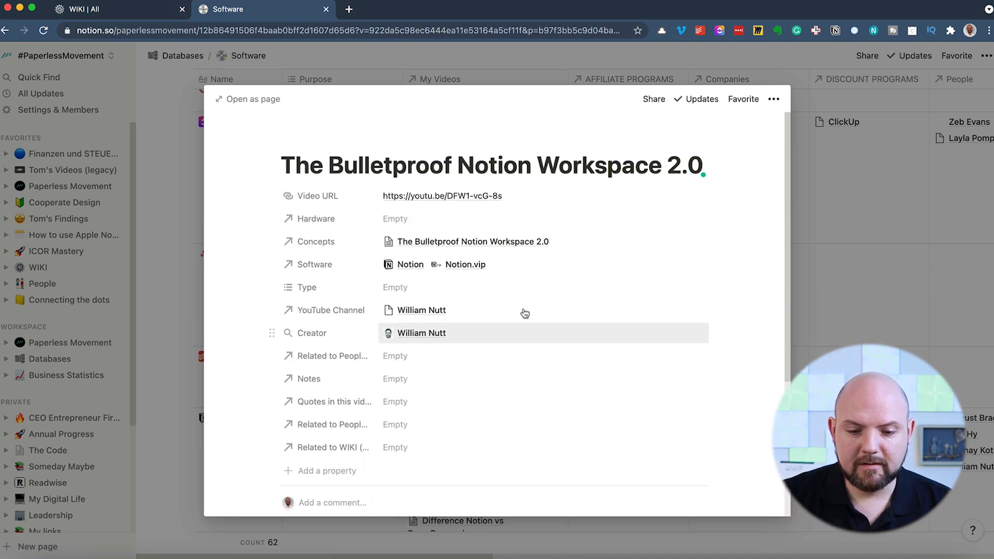
pyautogui.moveTo(558, 242)
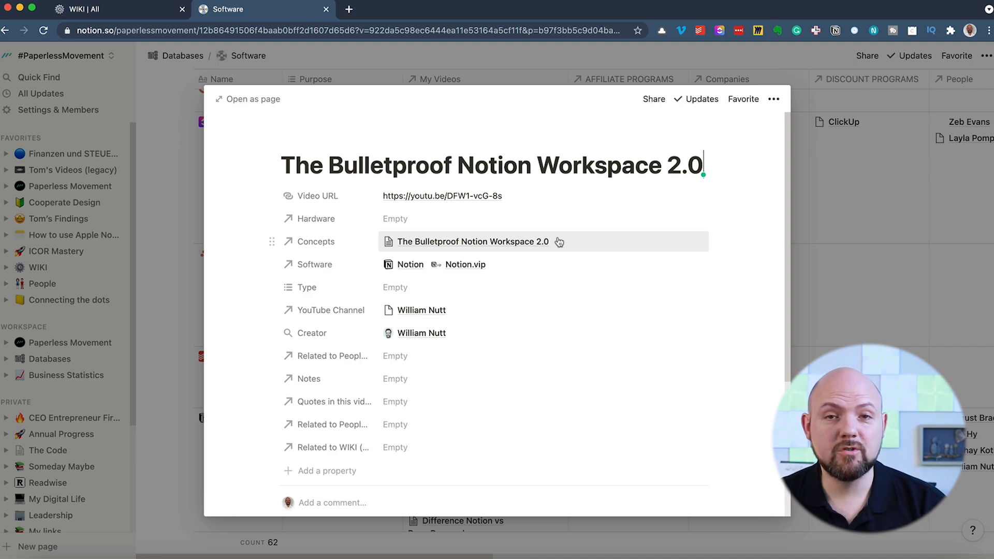
pyautogui.moveTo(424, 281)
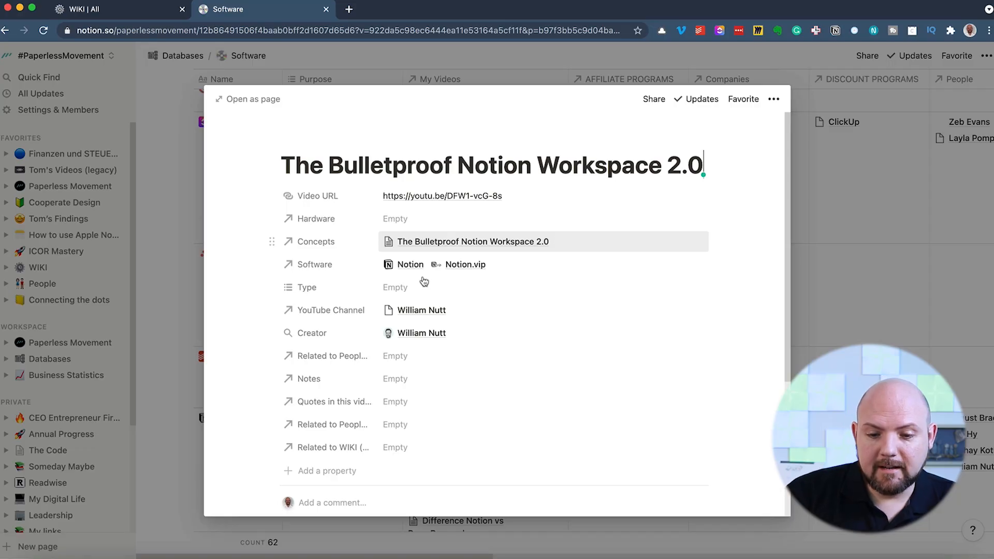
pyautogui.moveTo(428, 370)
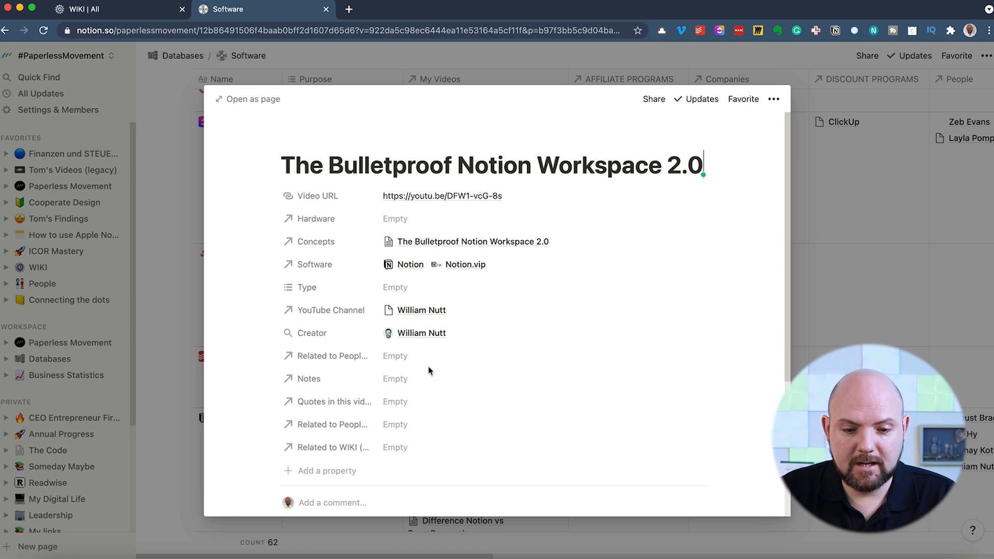
pyautogui.moveTo(664, 201)
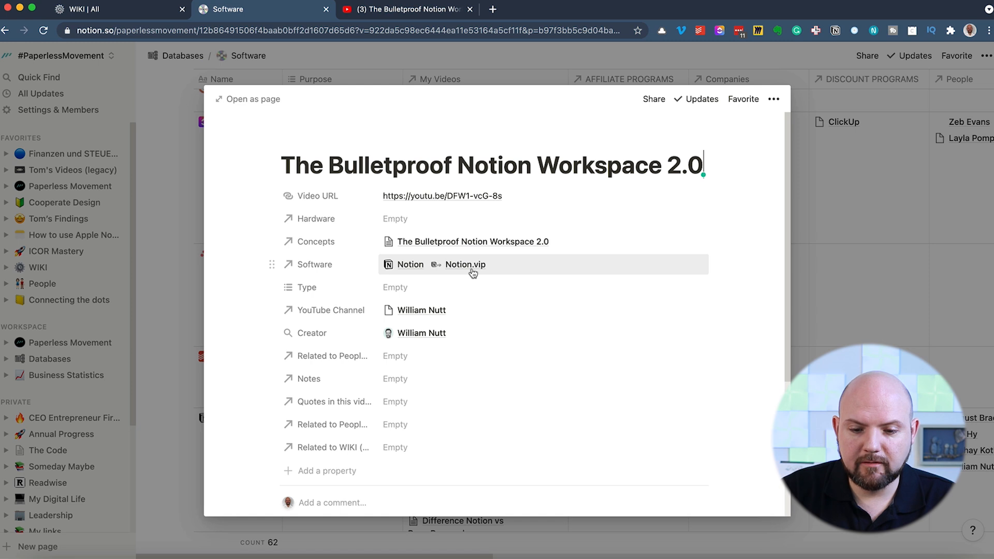
pyautogui.click(421, 310)
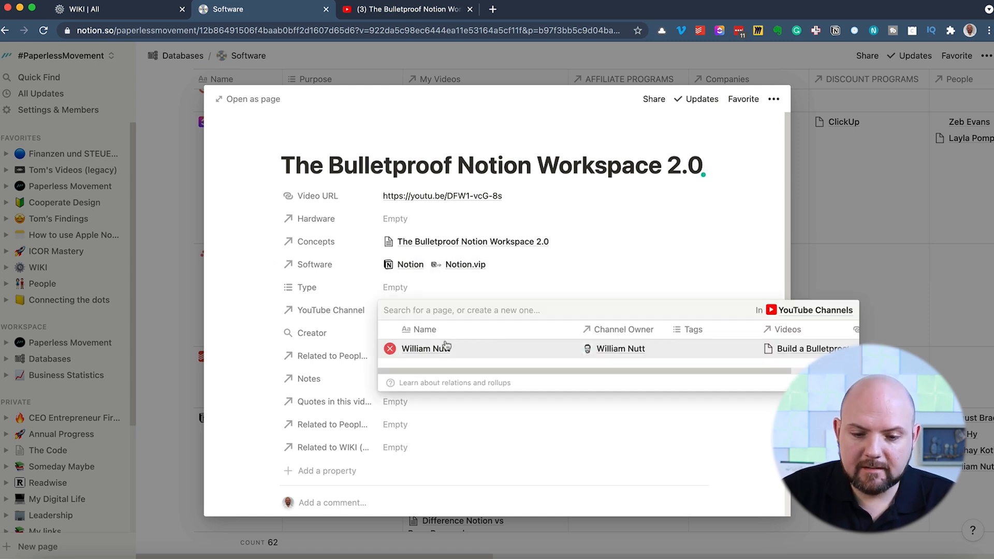
pyautogui.click(426, 348)
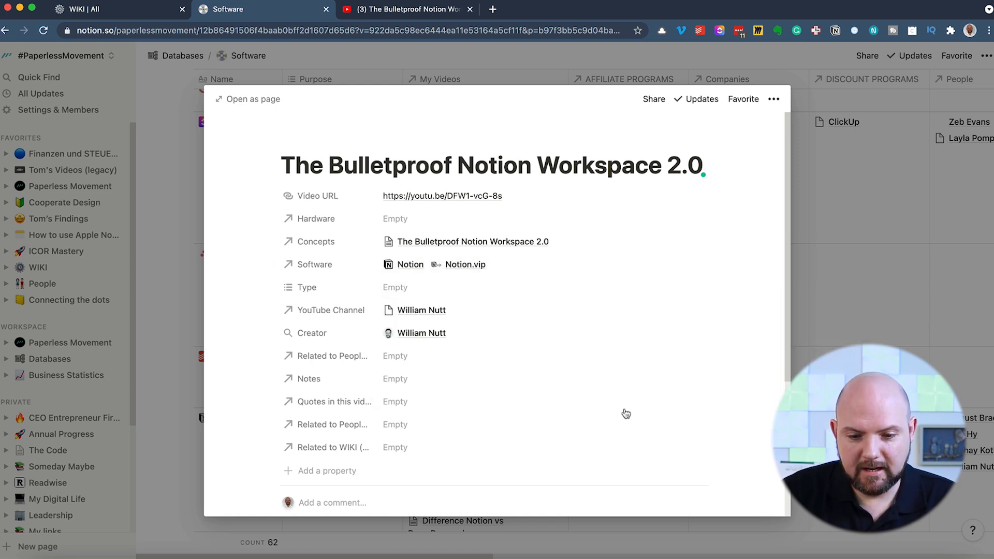
pyautogui.moveTo(386, 339)
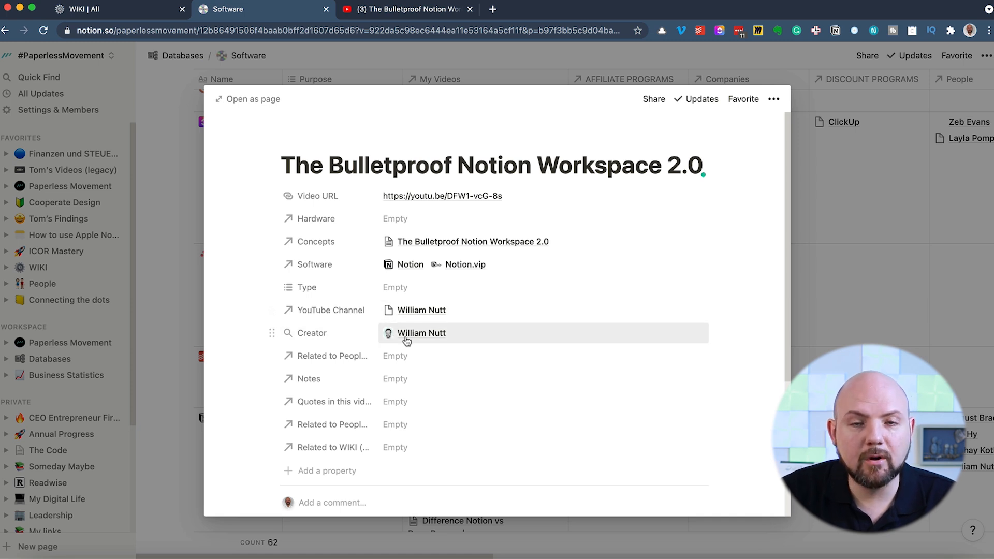
pyautogui.click(421, 333)
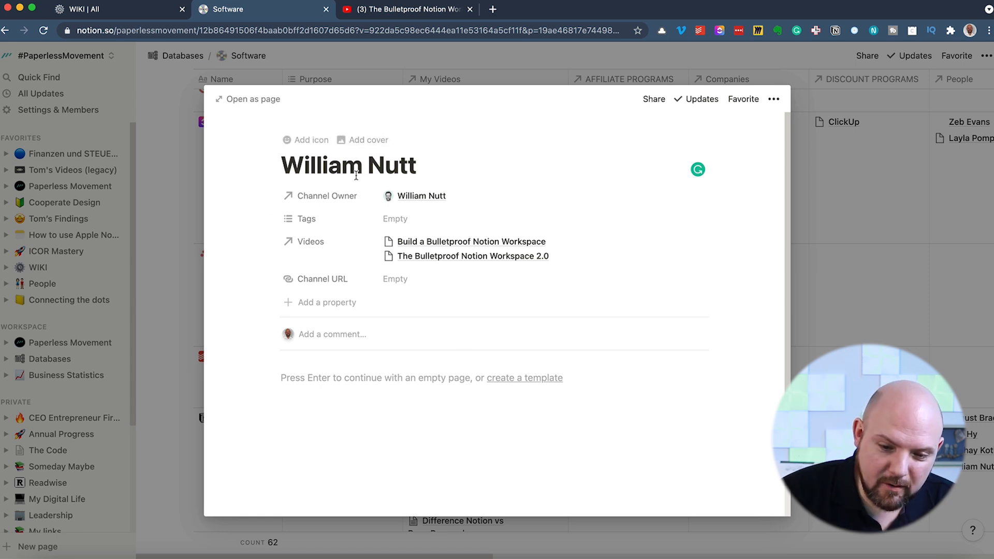
pyautogui.moveTo(436, 265)
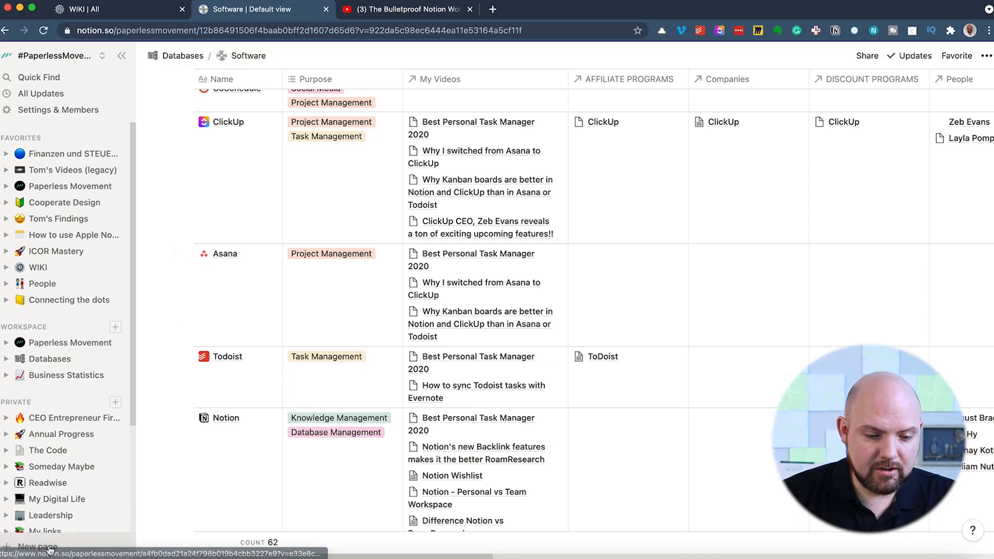
# Create a 'New Note' page with a sentence @-mentioning Notion and William Nutt.
pyautogui.click(37, 547)
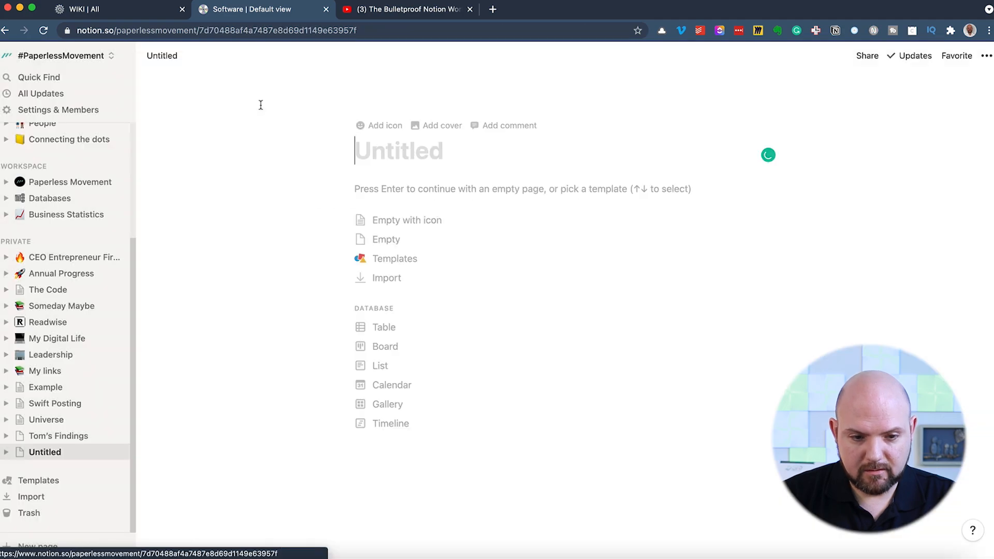
pyautogui.write('New Note')
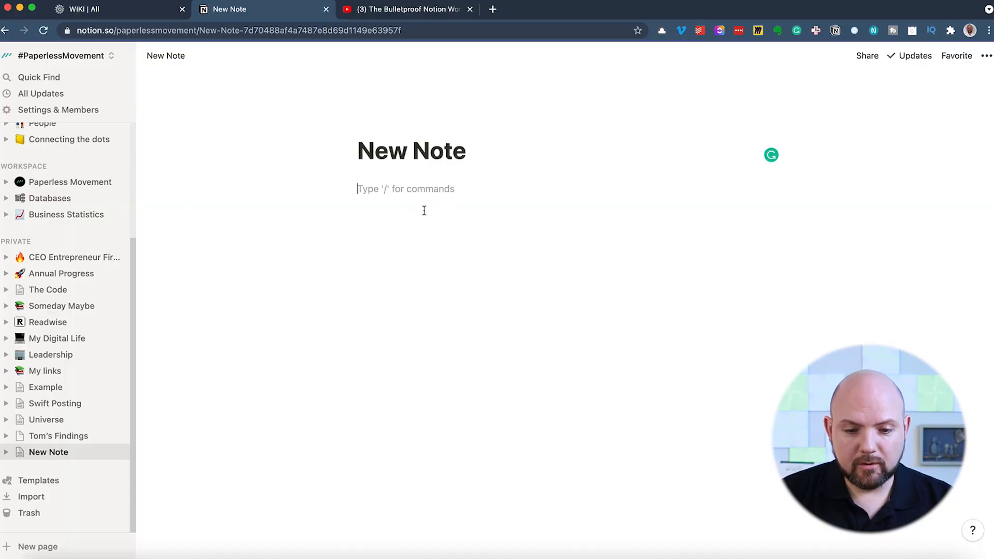
pyautogui.write('Talking a')
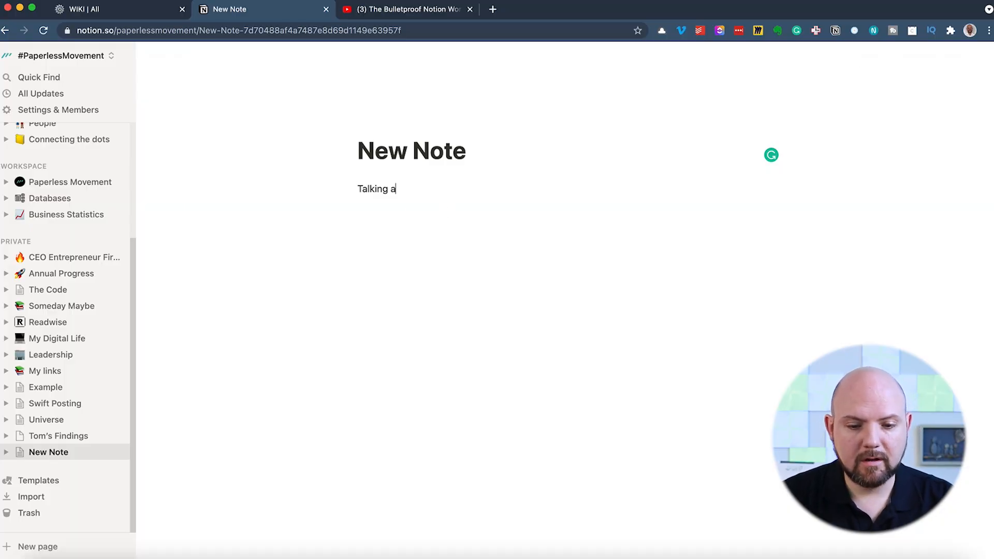
pyautogui.write('bout Notion')
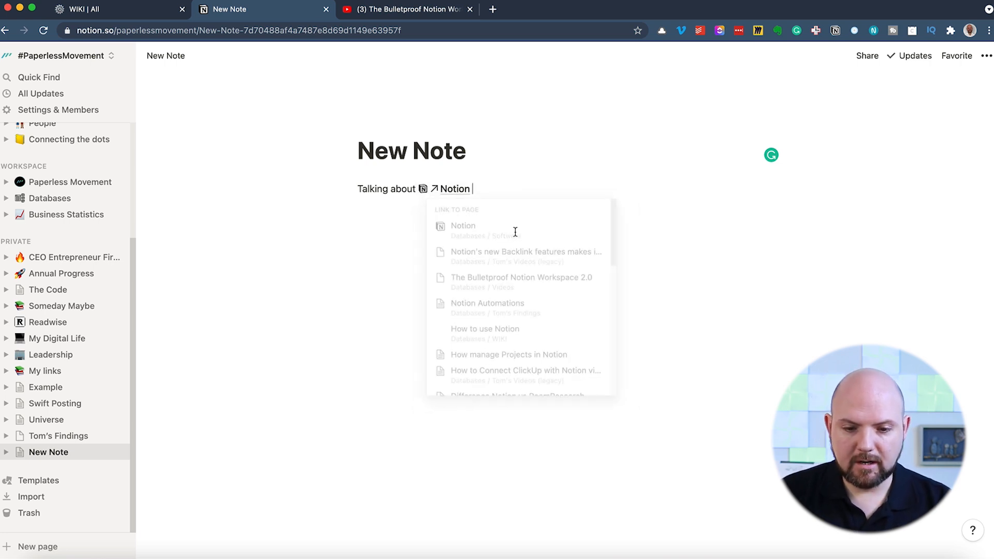
pyautogui.write('keep writing nut')
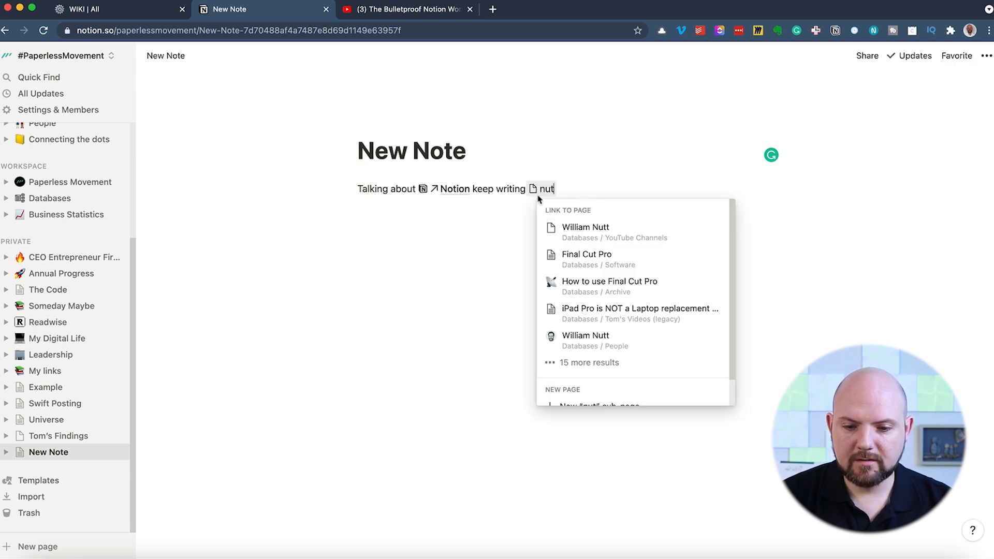
pyautogui.click(584, 226)
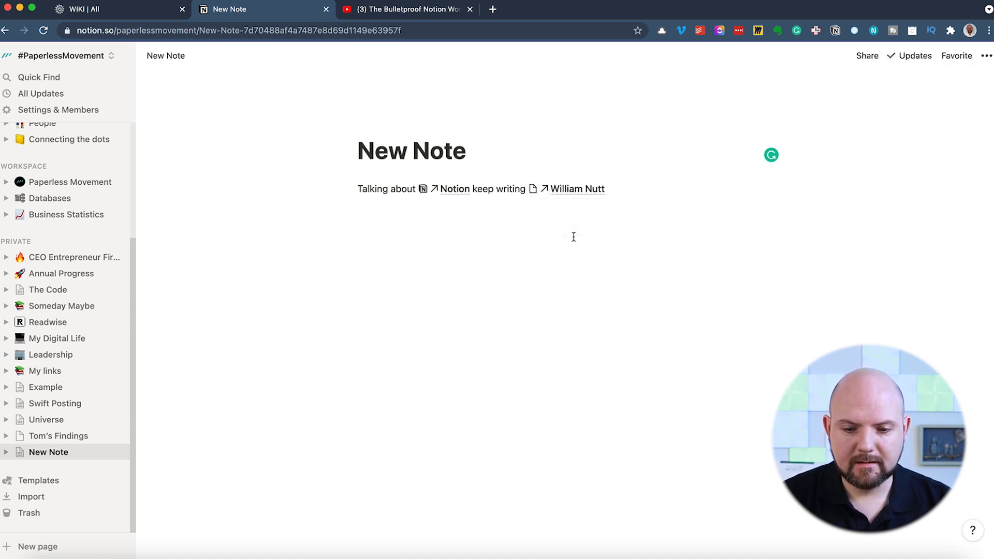
pyautogui.write('keep writing')
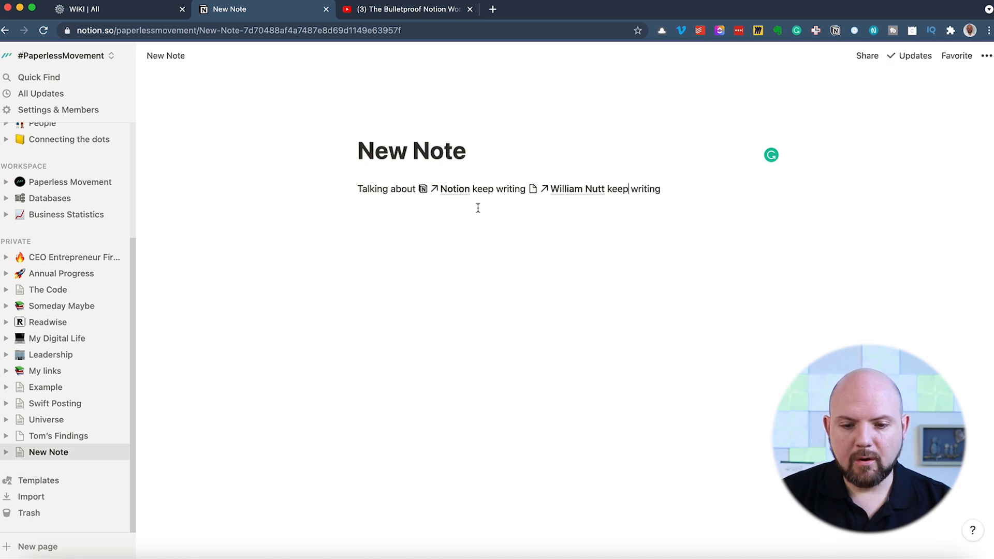
pyautogui.click(454, 189)
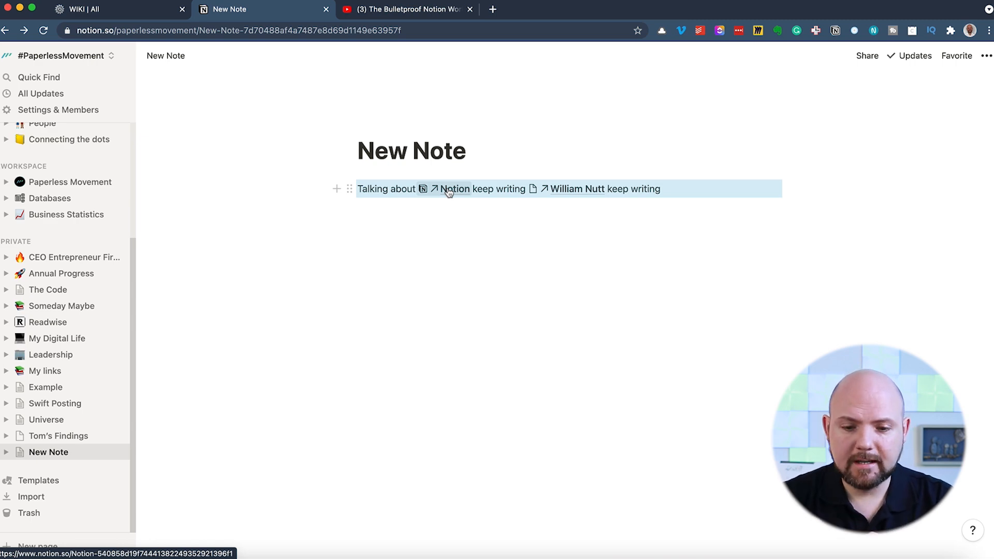
# Open the Notion page's eight backlinks, visit New Note, and return to Notion.
pyautogui.click(454, 189)
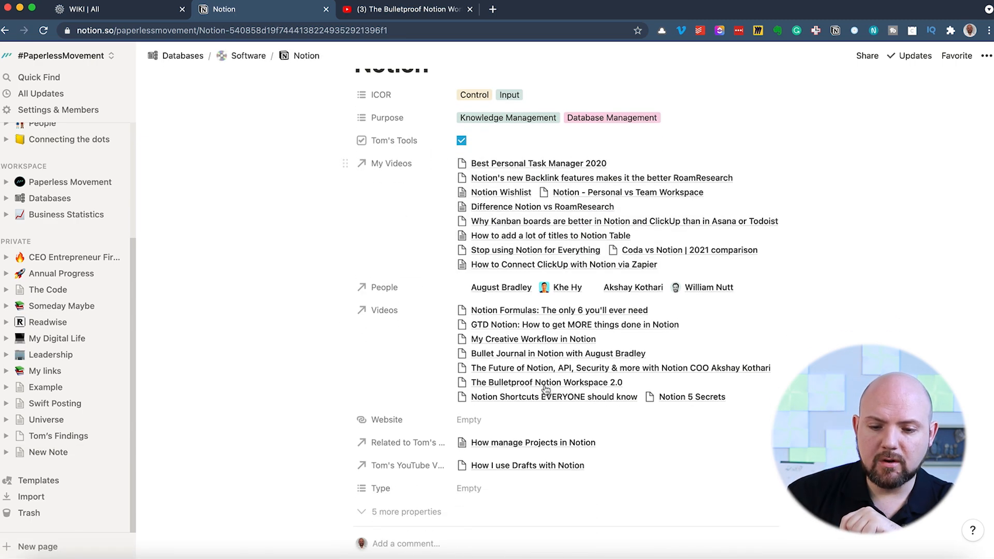
pyautogui.scroll(-3)
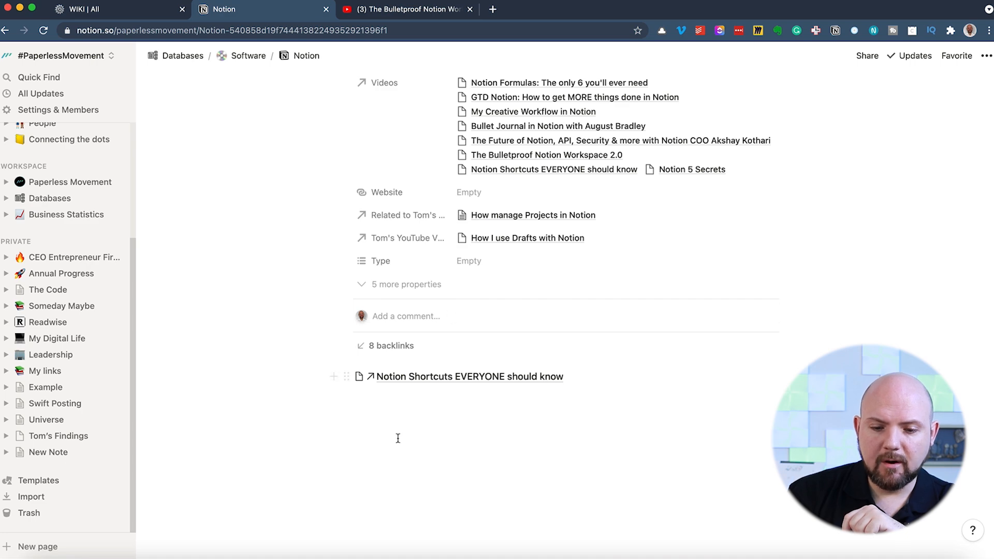
pyautogui.scroll(3)
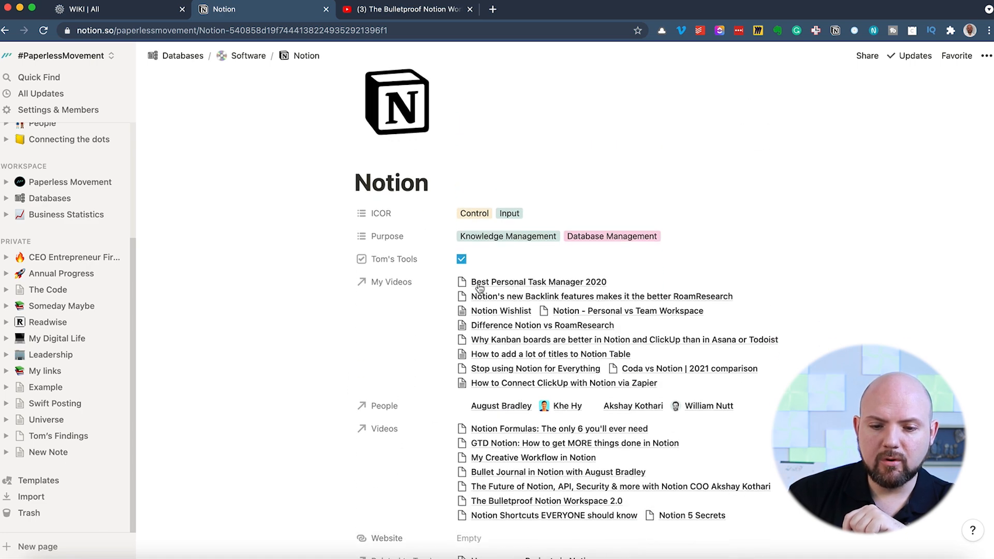
pyautogui.scroll(-3)
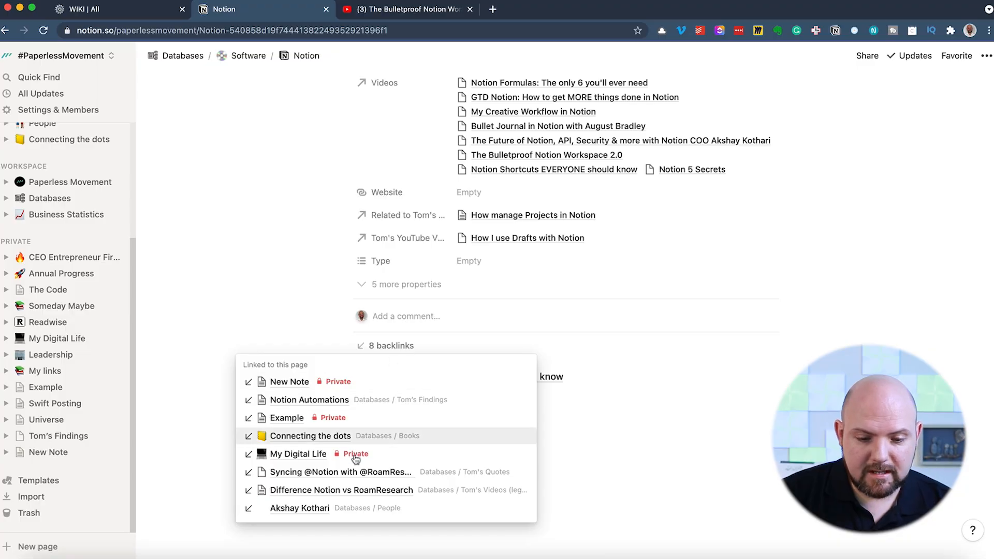
pyautogui.moveTo(381, 382)
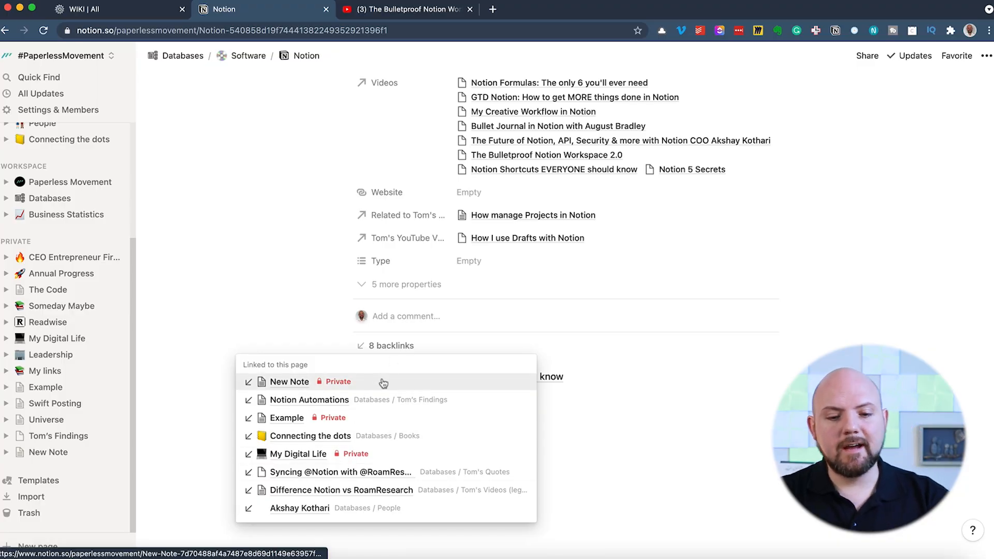
pyautogui.click(288, 381)
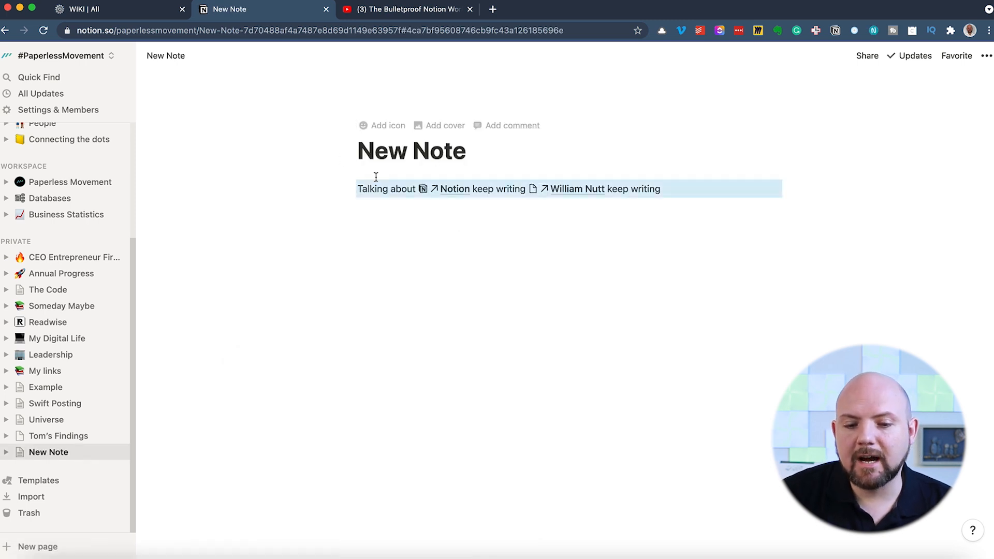
pyautogui.moveTo(450, 180)
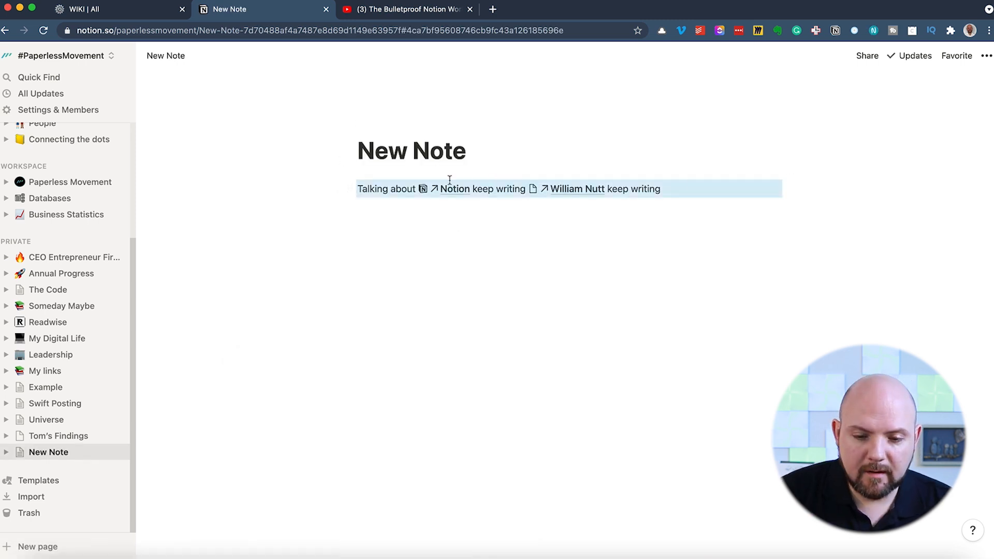
pyautogui.moveTo(453, 189)
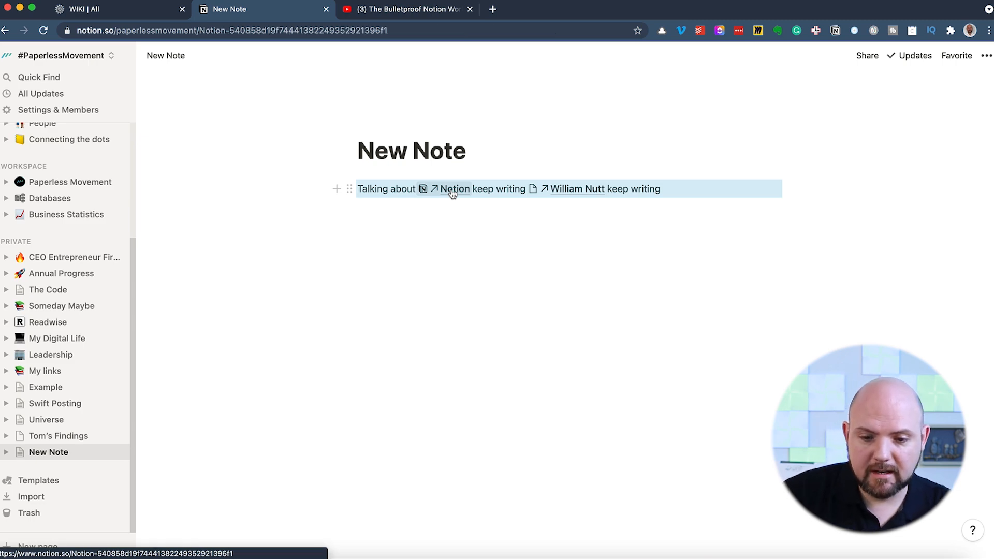
pyautogui.click(454, 189)
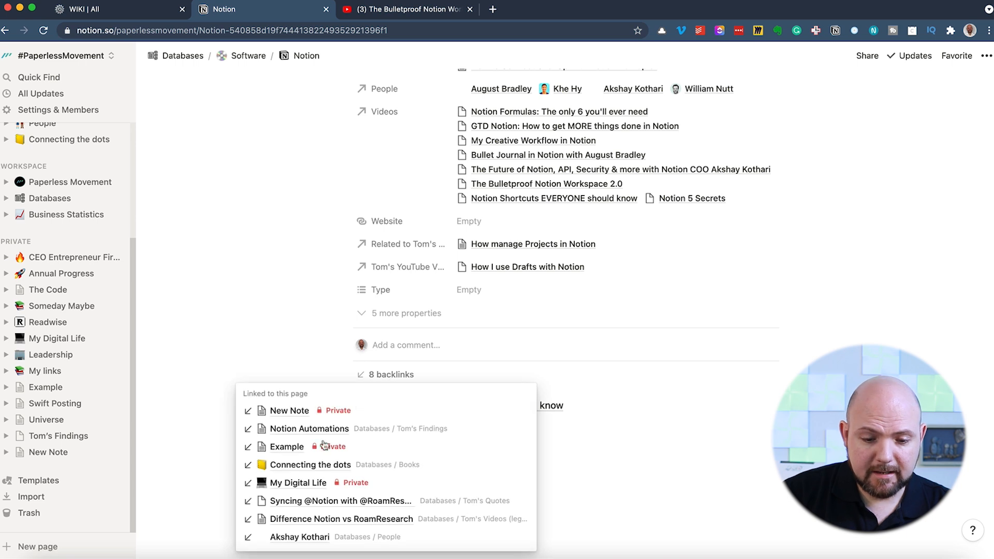
pyautogui.moveTo(310, 469)
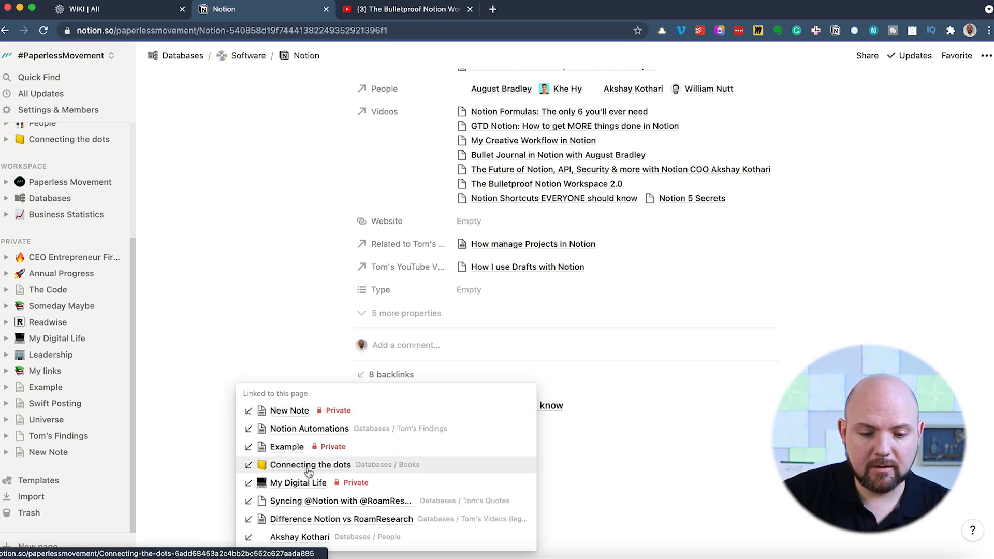
pyautogui.click(310, 464)
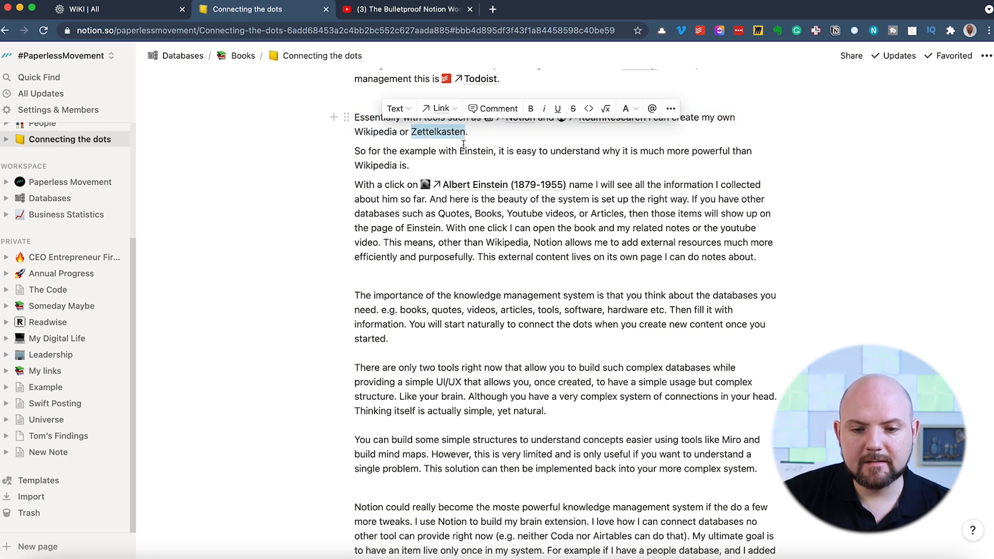
pyautogui.moveTo(503, 184)
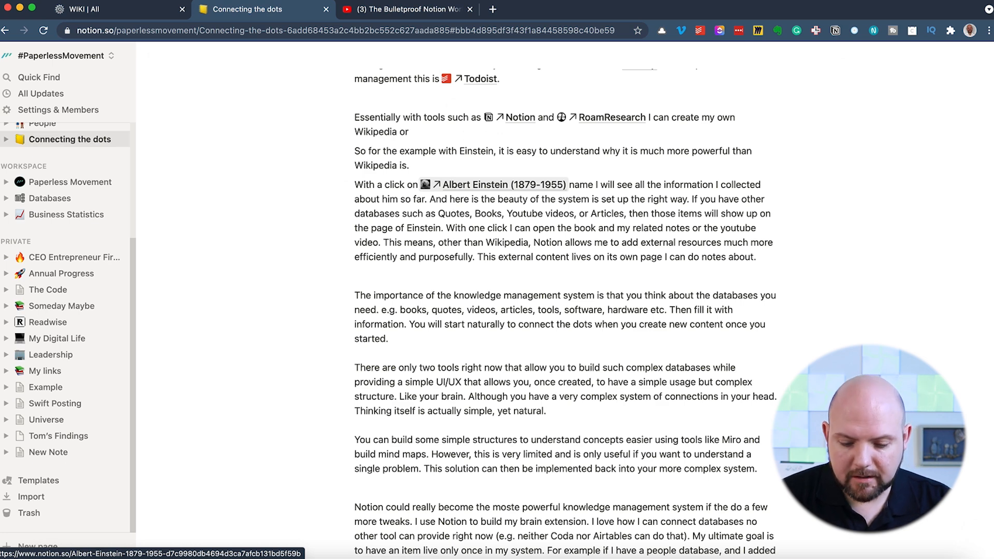
pyautogui.write('Z')
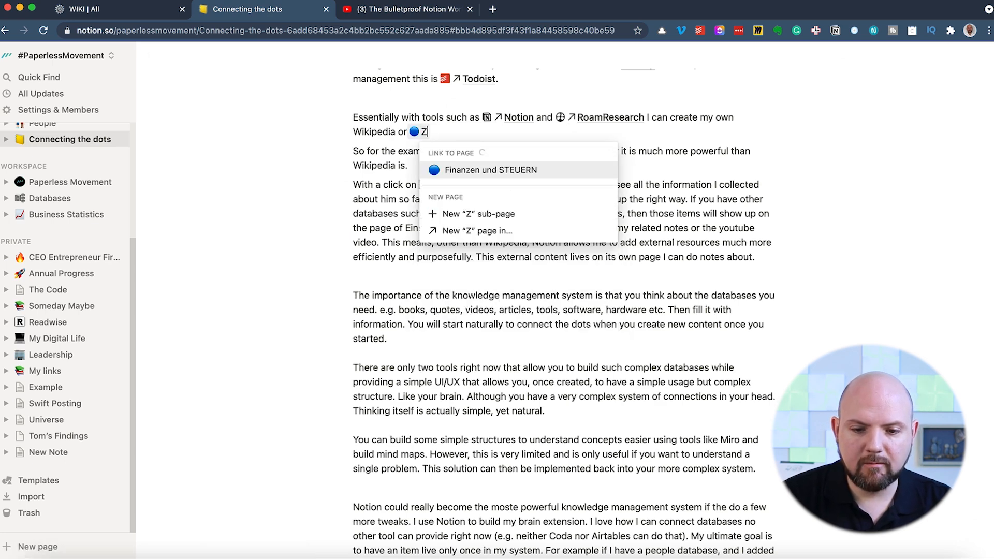
pyautogui.write('ettelkasten')
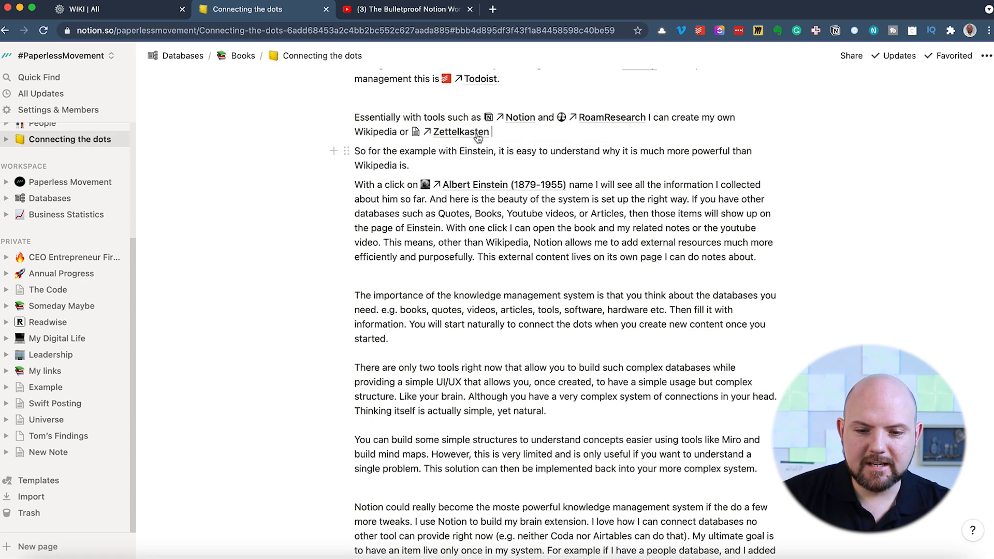
# Open the linked Zettelkasten page and scroll down to Tiago Forte's quote and summary.
pyautogui.click(461, 132)
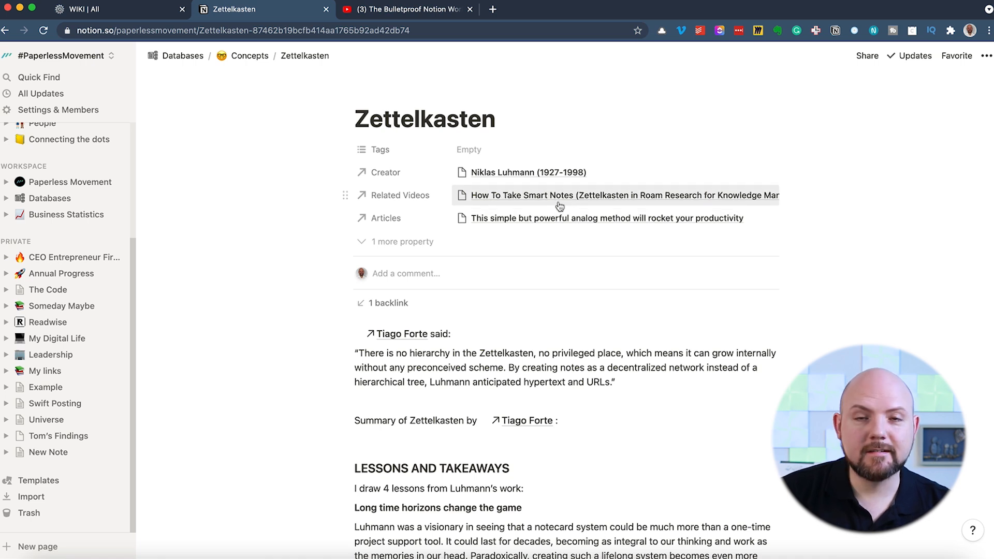
pyautogui.moveTo(556, 226)
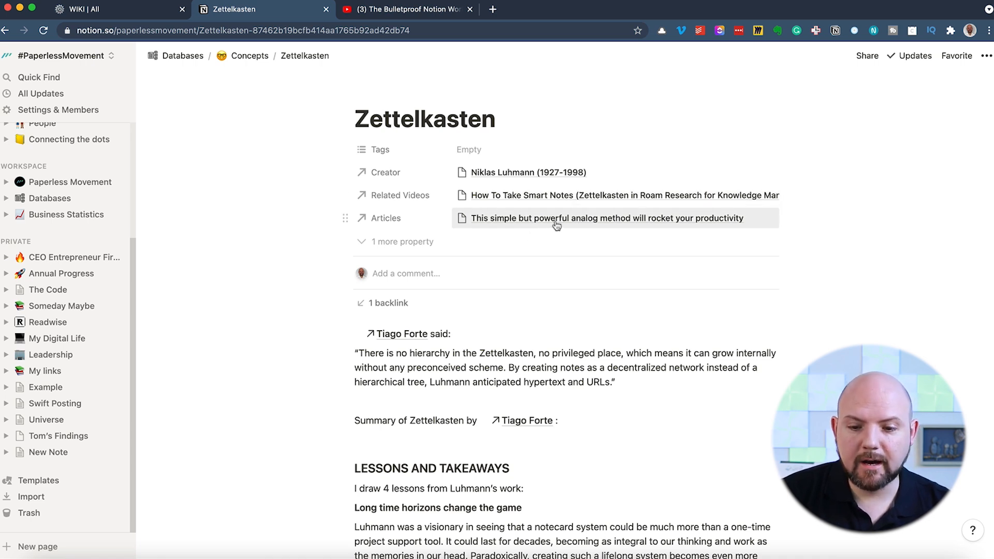
pyautogui.moveTo(420, 256)
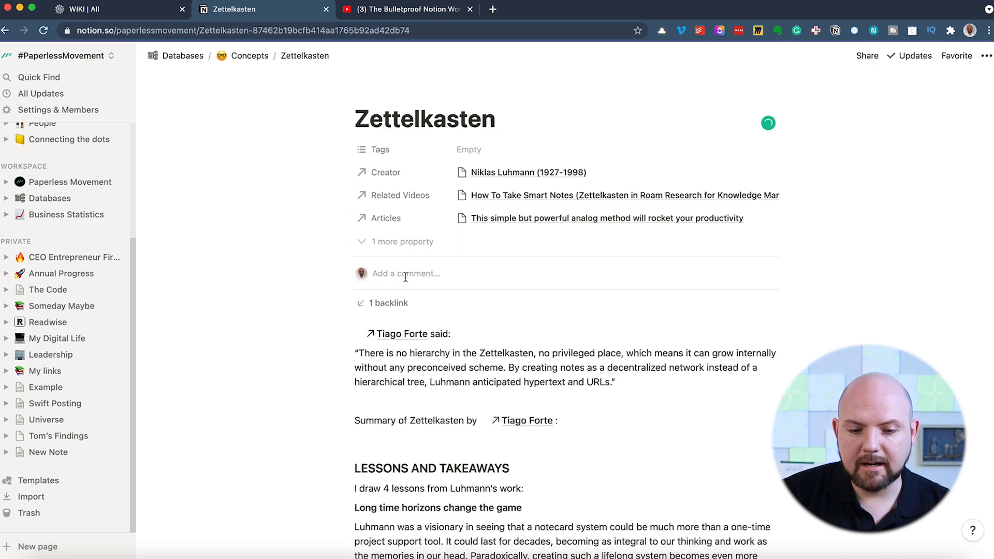
pyautogui.moveTo(505, 277)
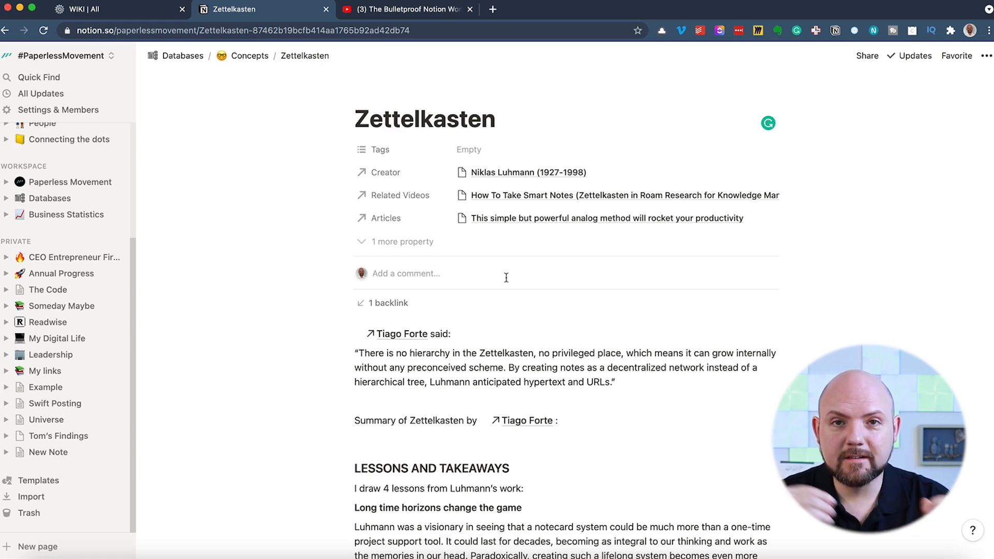
pyautogui.scroll(-3)
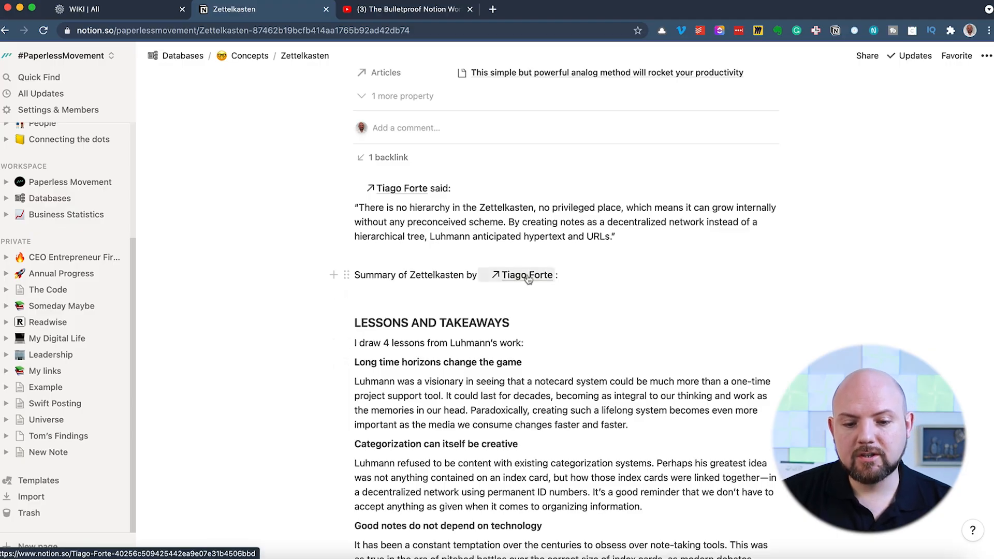
# Follow Tiago Forte to Second Brain to PARA, and show PARA's one backlink.
pyautogui.click(527, 275)
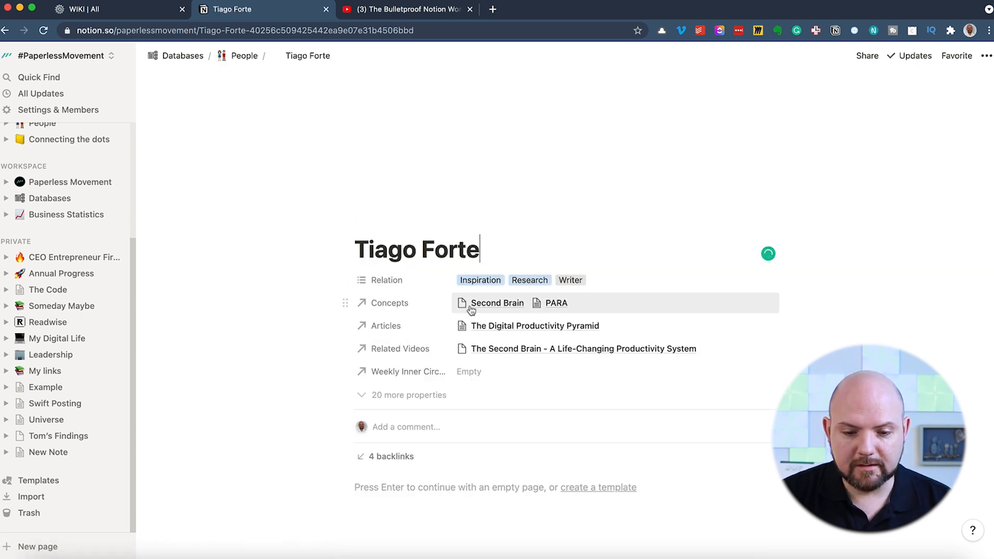
pyautogui.click(496, 302)
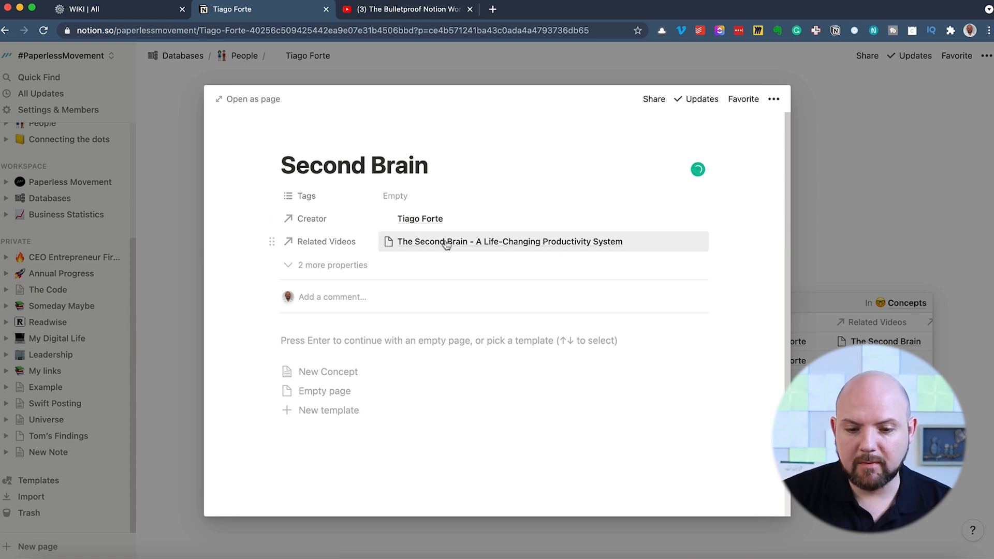
pyautogui.click(333, 265)
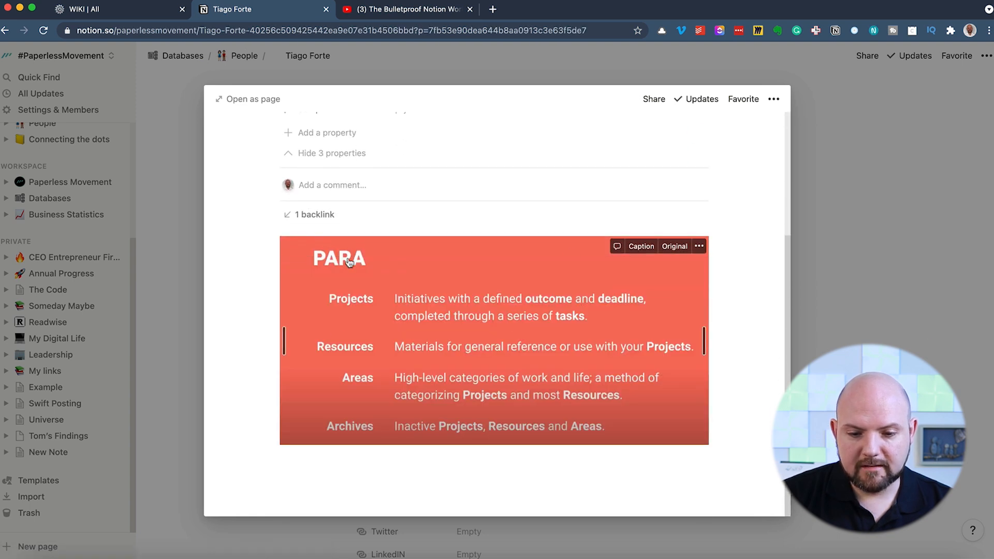
pyautogui.moveTo(469, 361)
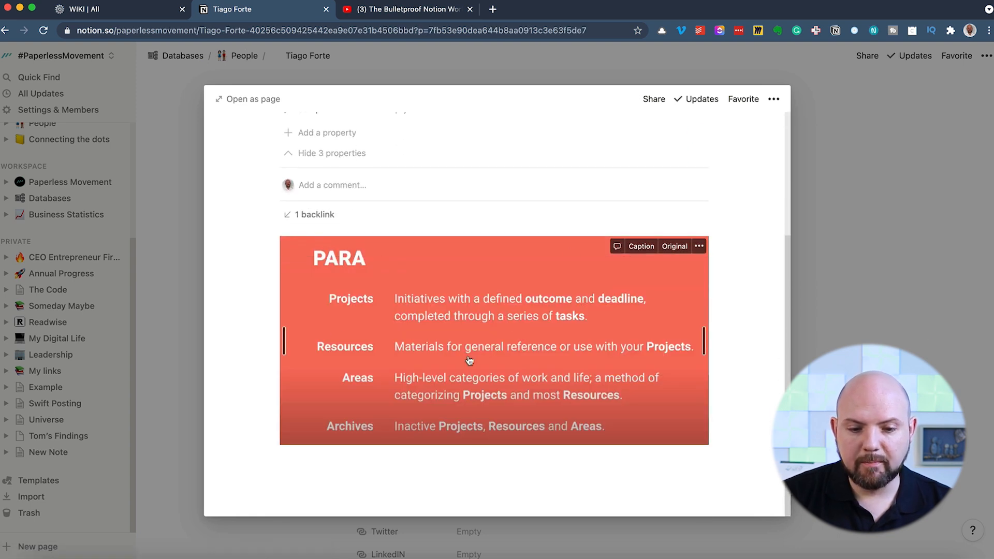
pyautogui.click(313, 214)
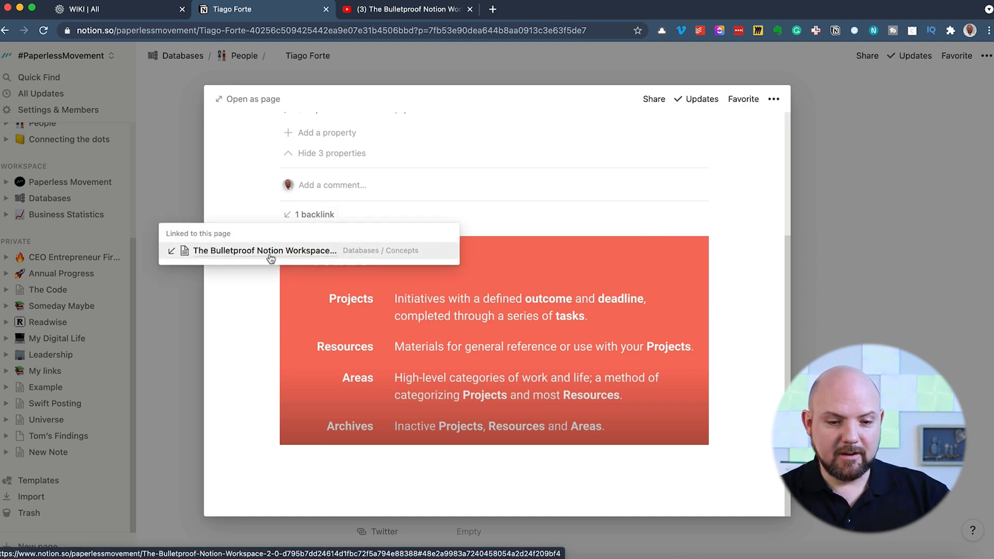
# Open The Bulletproof Notion Workspace 2.0 and scroll through its Vault and Dashboards images.
pyautogui.click(263, 251)
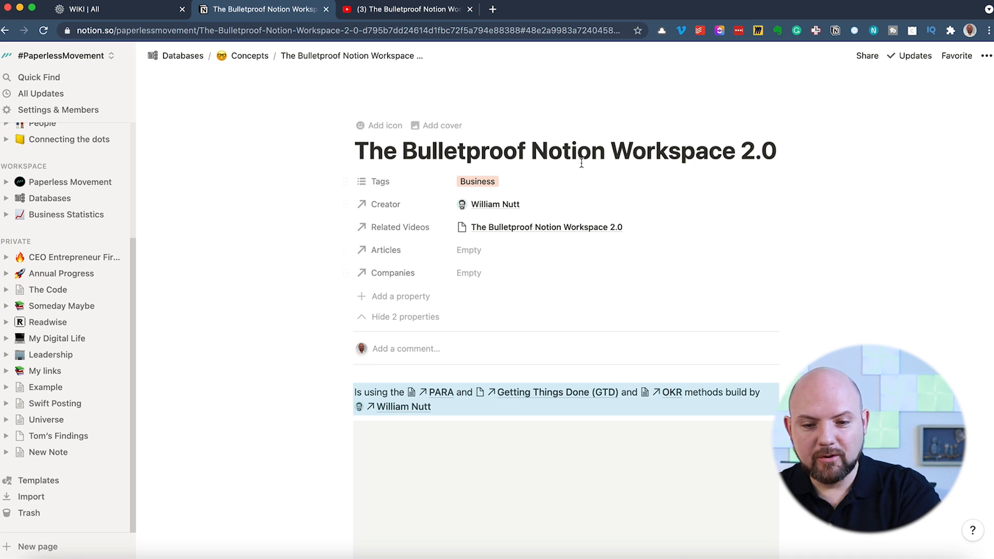
pyautogui.scroll(-3)
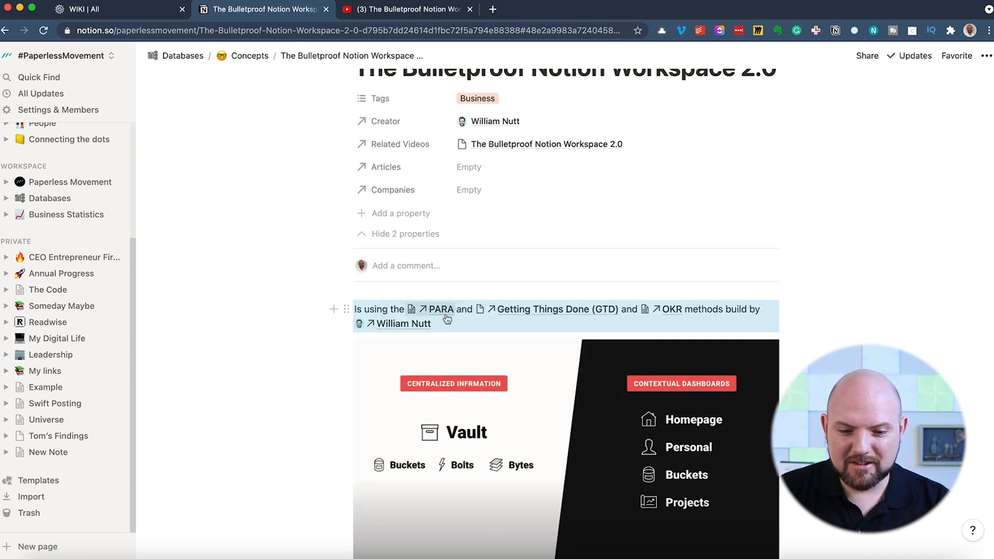
pyautogui.moveTo(439, 308)
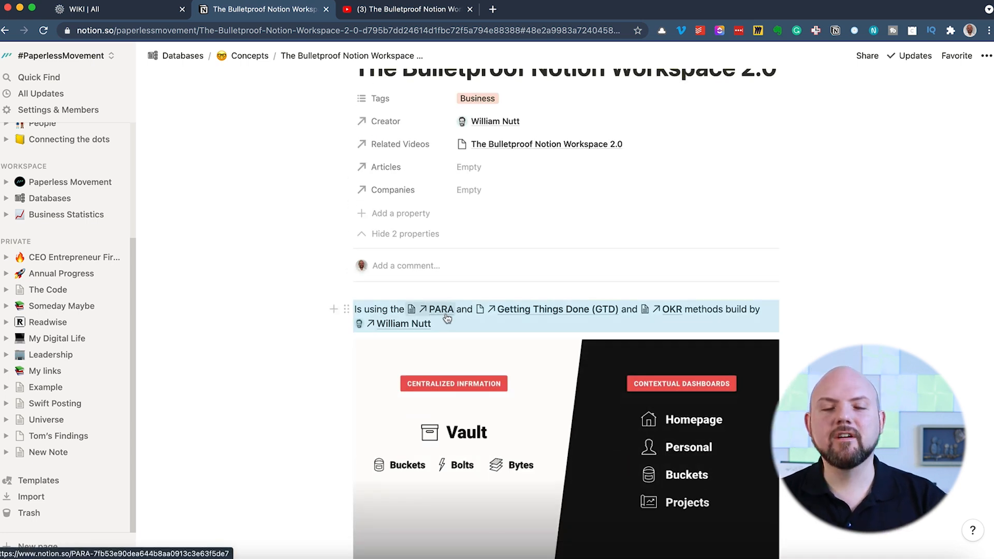
pyautogui.scroll(-3)
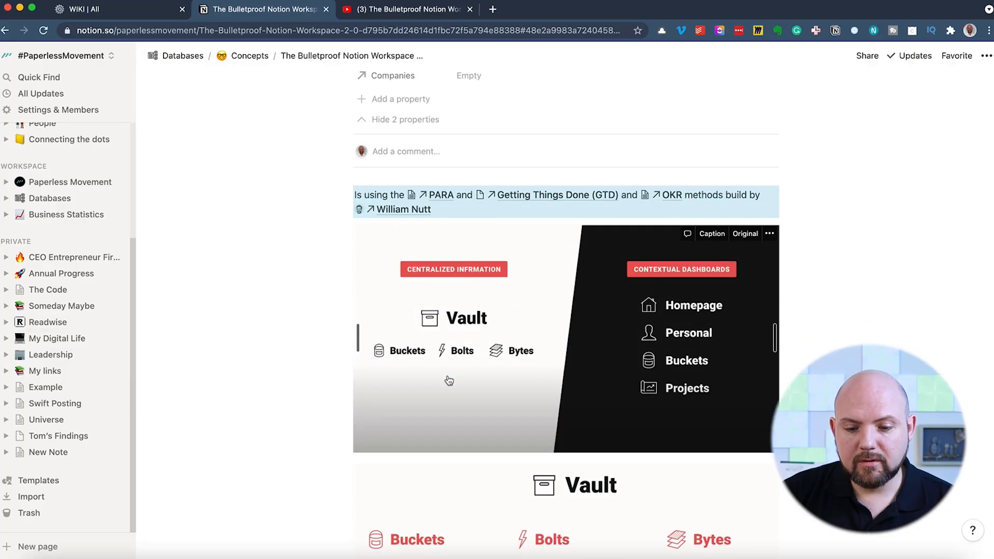
pyautogui.scroll(-3)
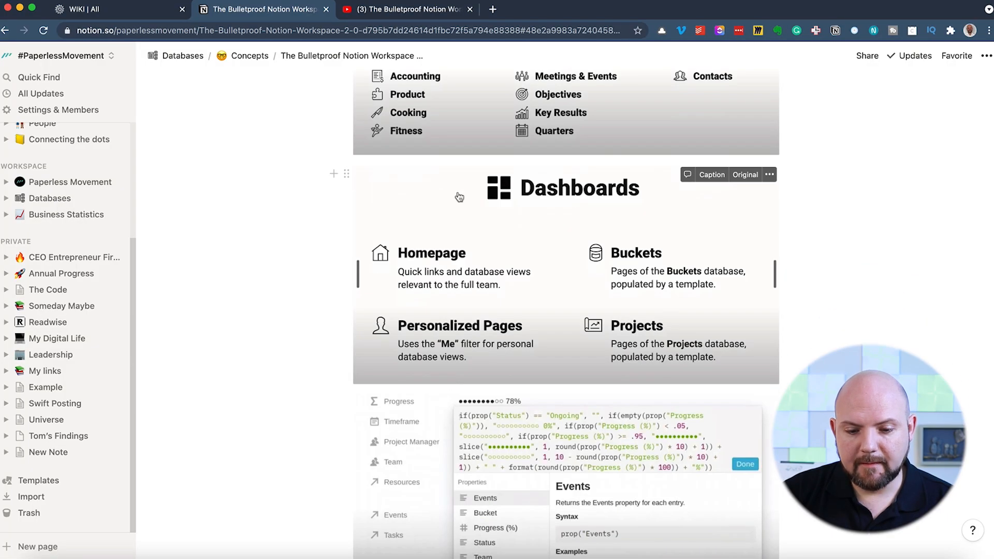
pyautogui.scroll(-3)
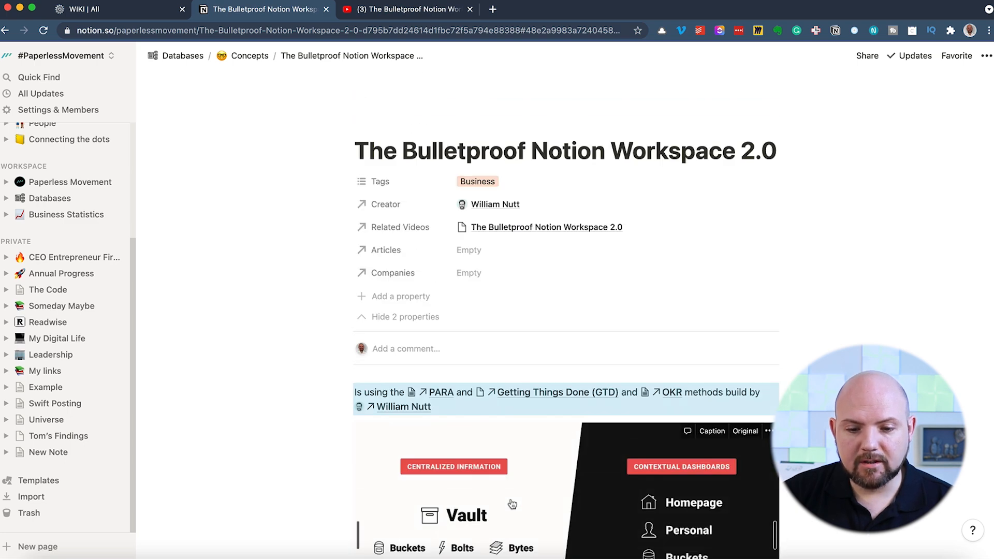
pyautogui.scroll(-3)
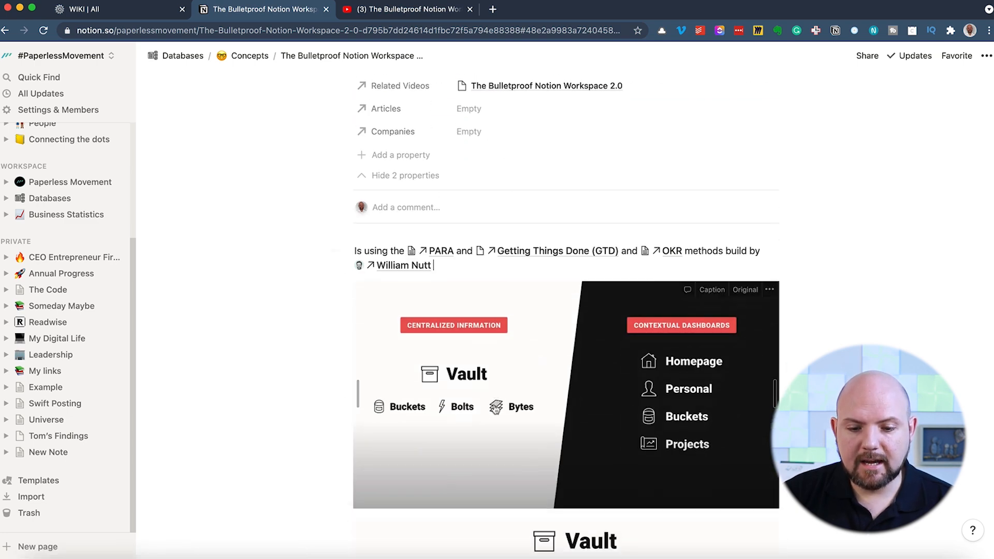
pyautogui.scroll(-3)
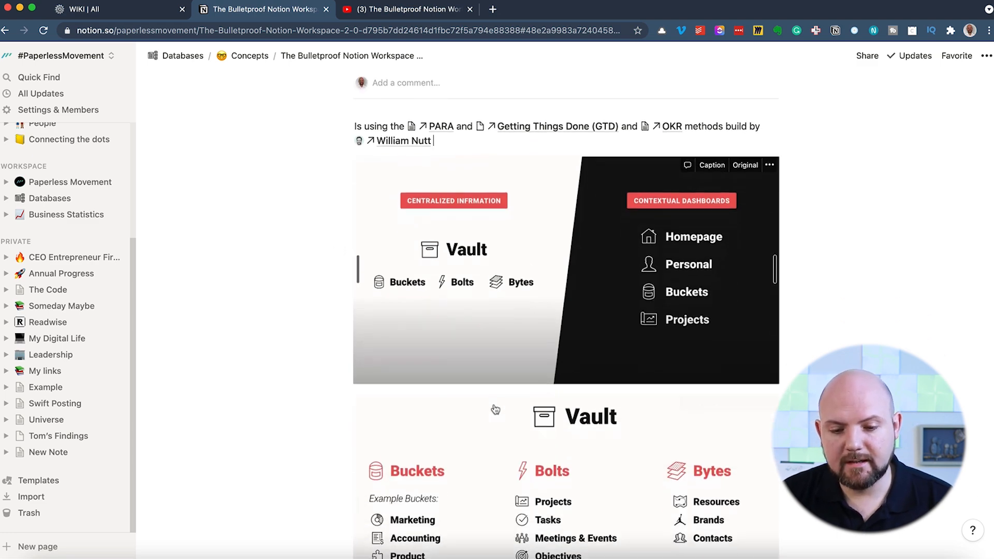
pyautogui.scroll(-3)
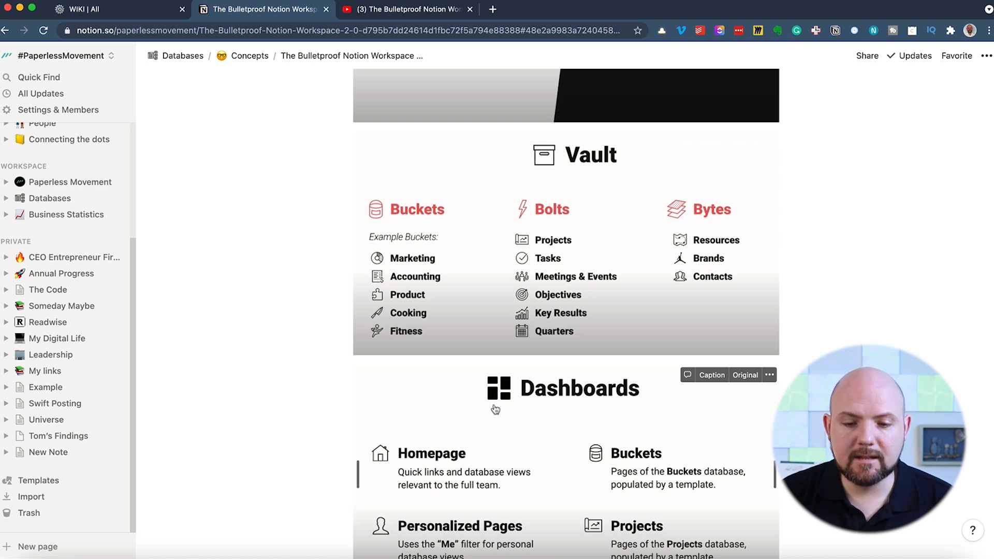
pyautogui.scroll(3)
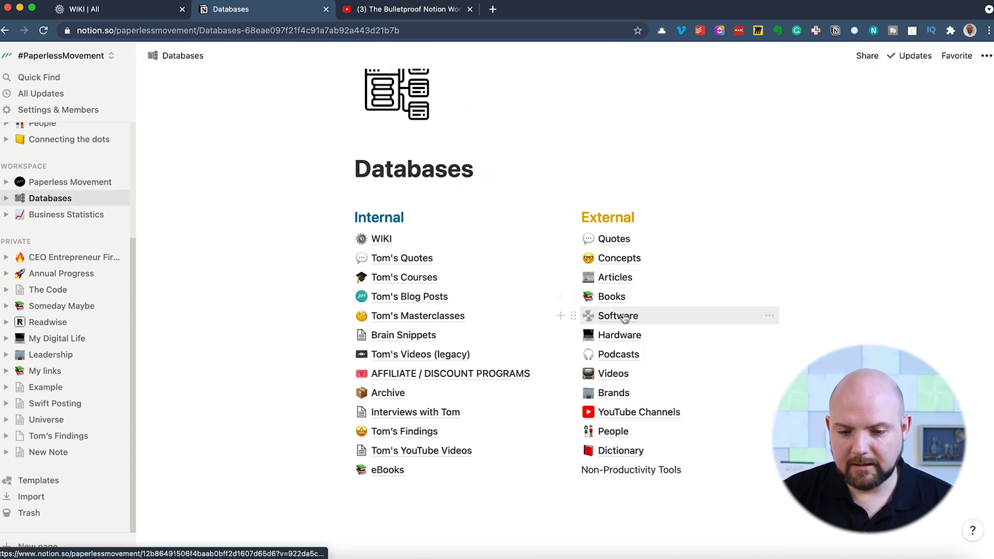
# Open the Software database in the ICOR view, then preview and close the Notion card.
pyautogui.click(617, 315)
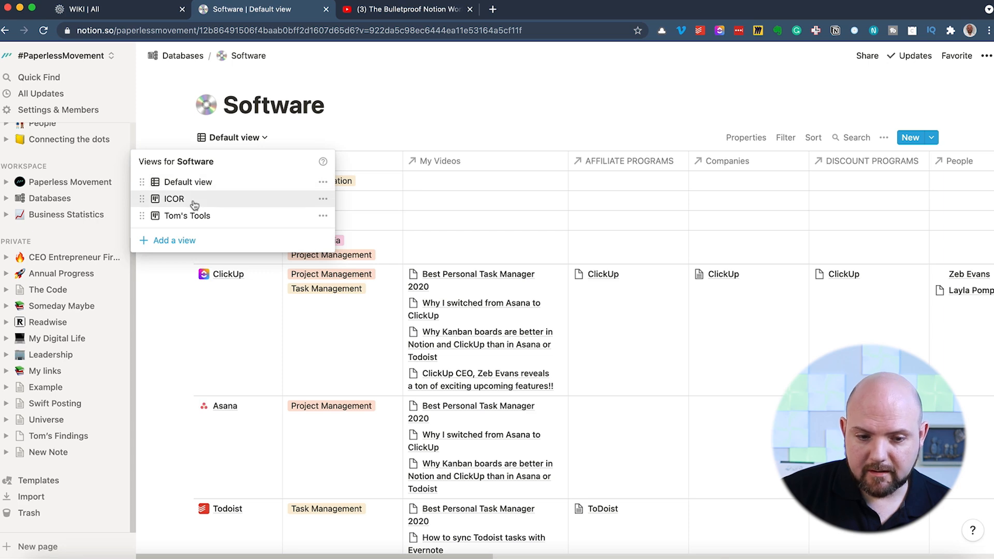
pyautogui.click(175, 198)
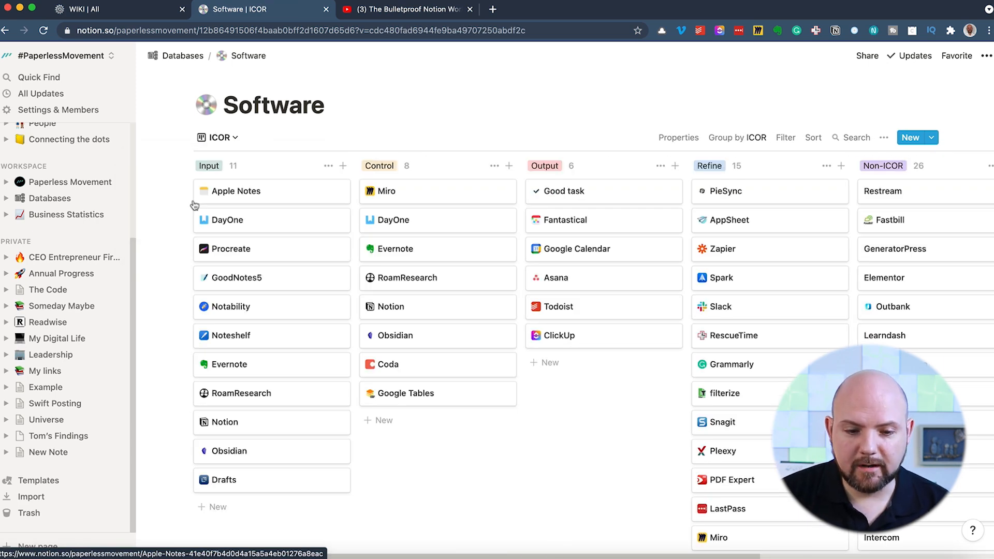
pyautogui.moveTo(710, 166)
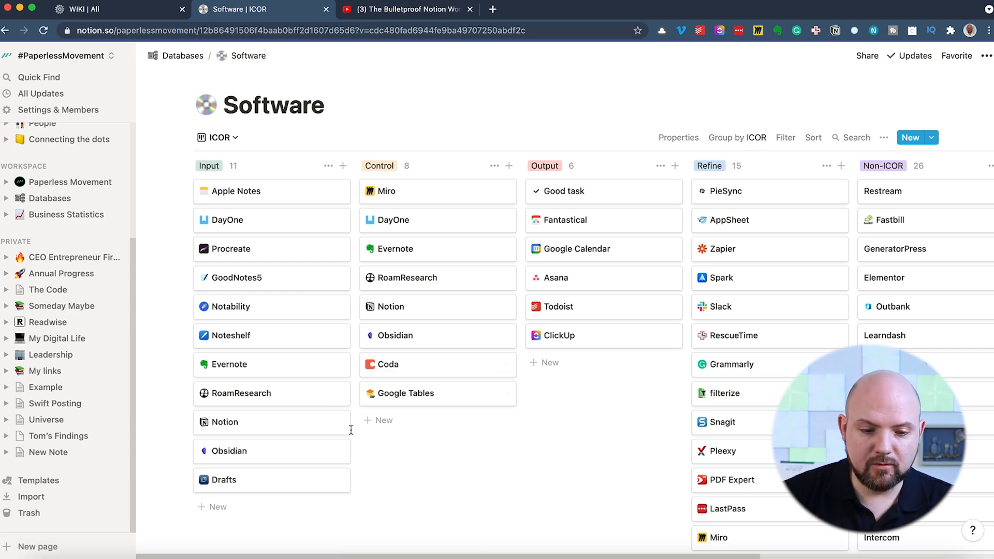
pyautogui.click(391, 307)
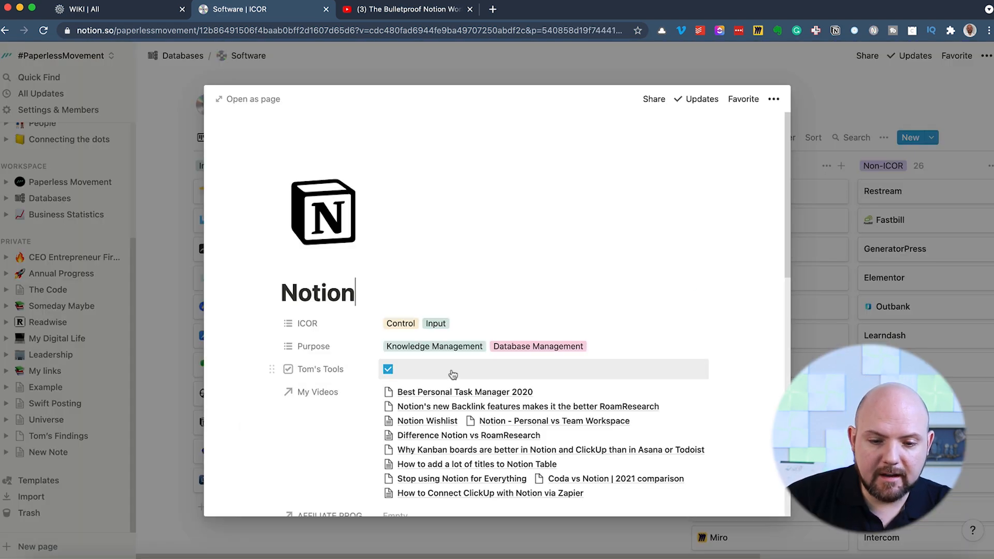
pyautogui.press('Escape')
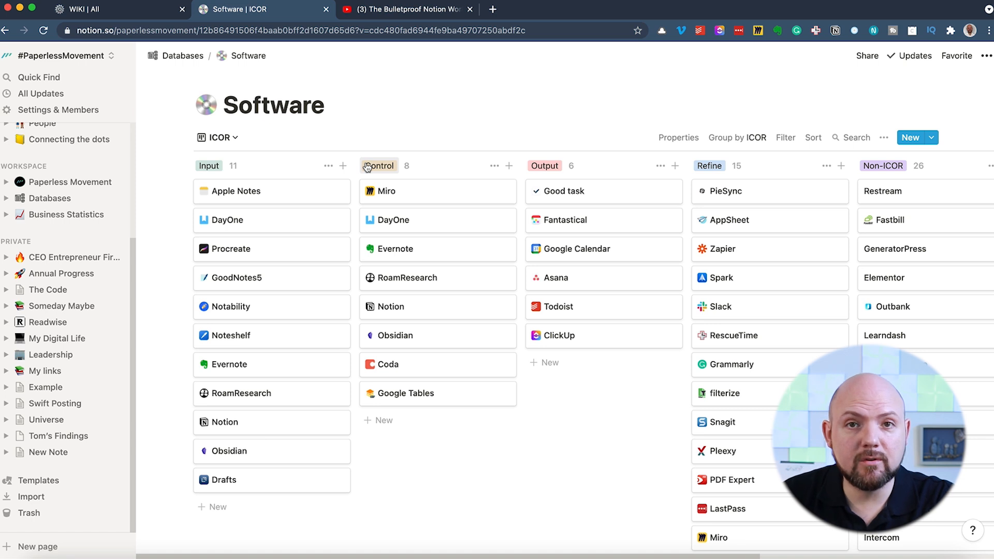
pyautogui.moveTo(234, 149)
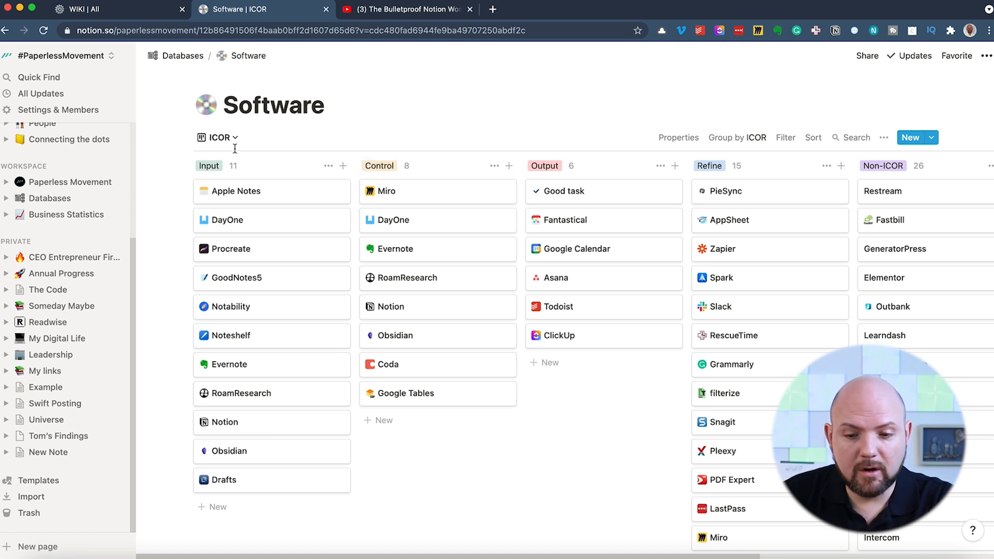
pyautogui.moveTo(915, 266)
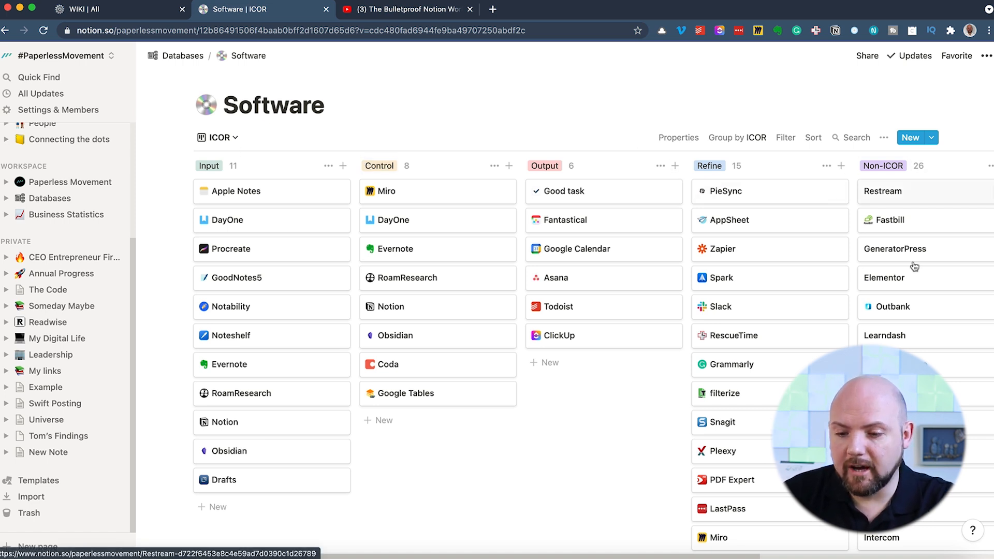
# Switch the Software board to the Tom's Tools view, then open the Readwise page.
pyautogui.click(218, 136)
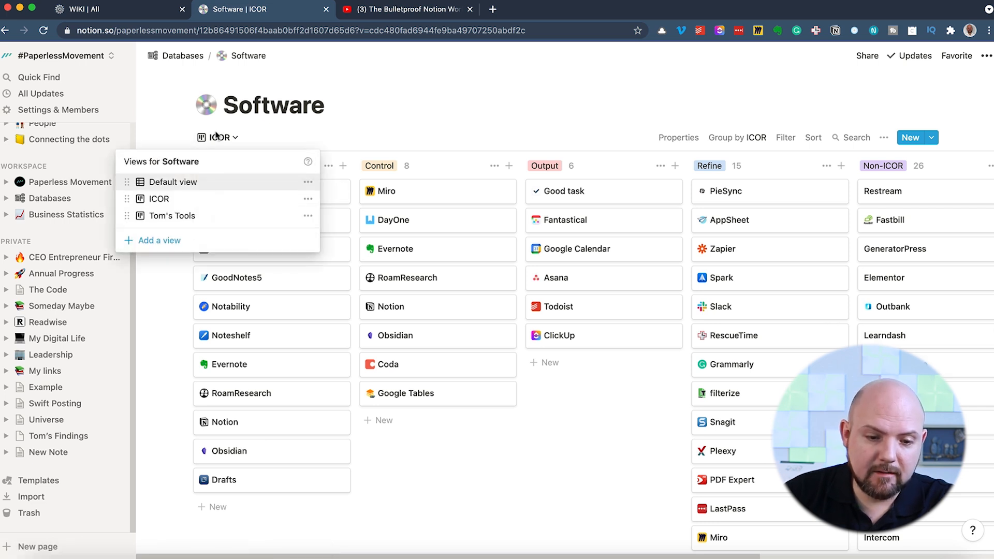
pyautogui.click(171, 216)
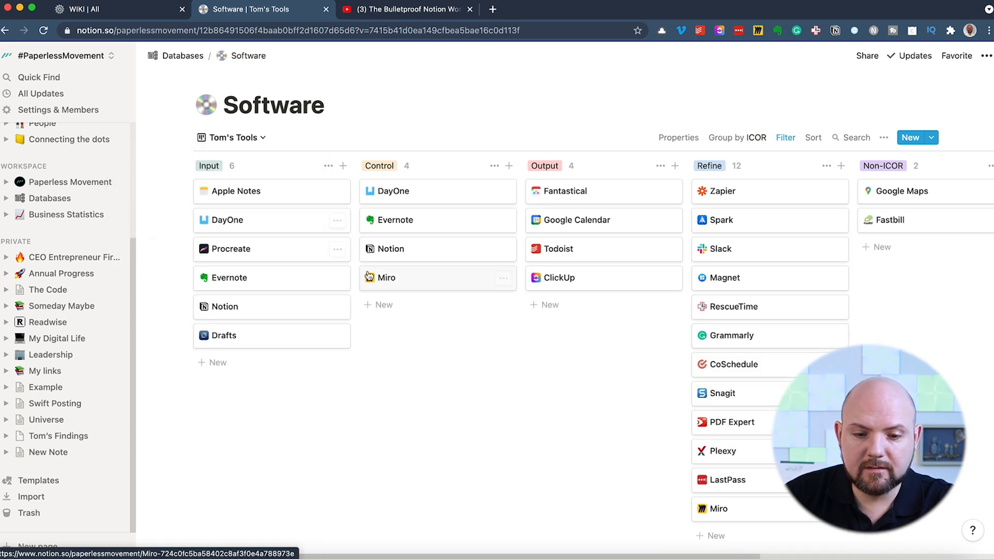
pyautogui.moveTo(48, 322)
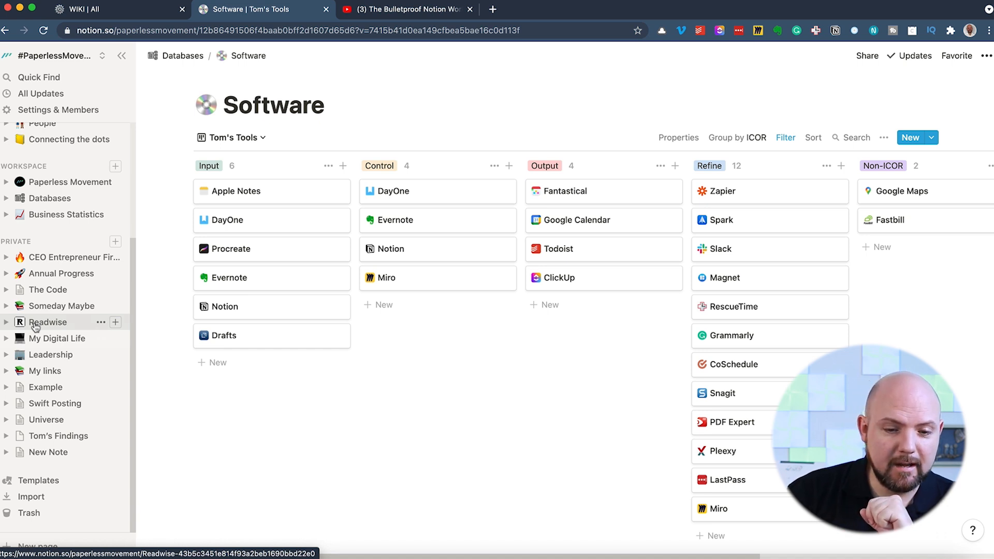
pyautogui.click(47, 322)
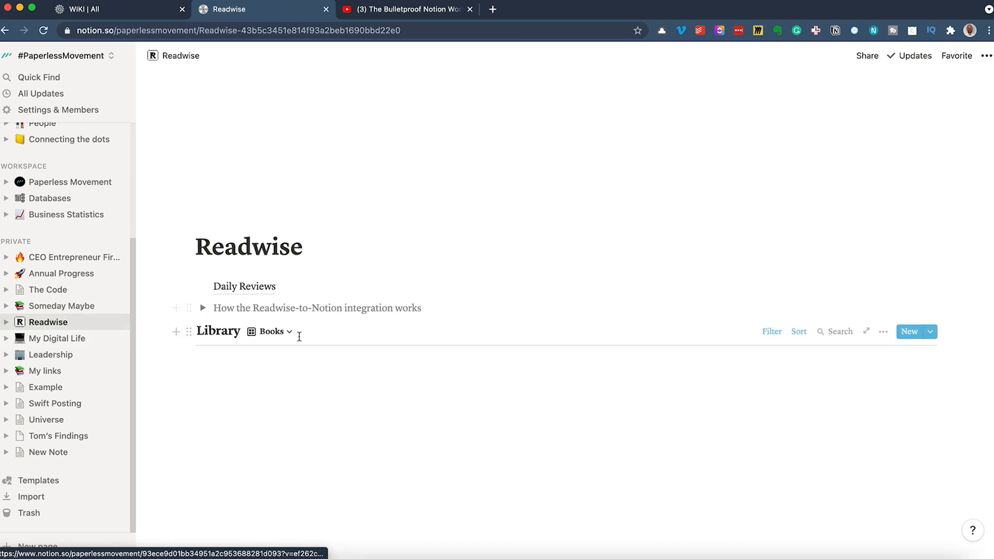